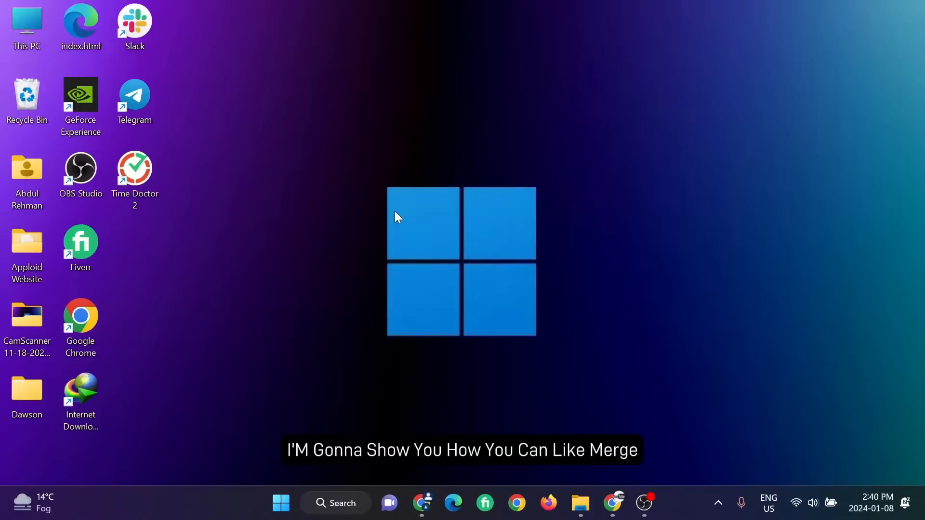
pyautogui.moveTo(327, 265)
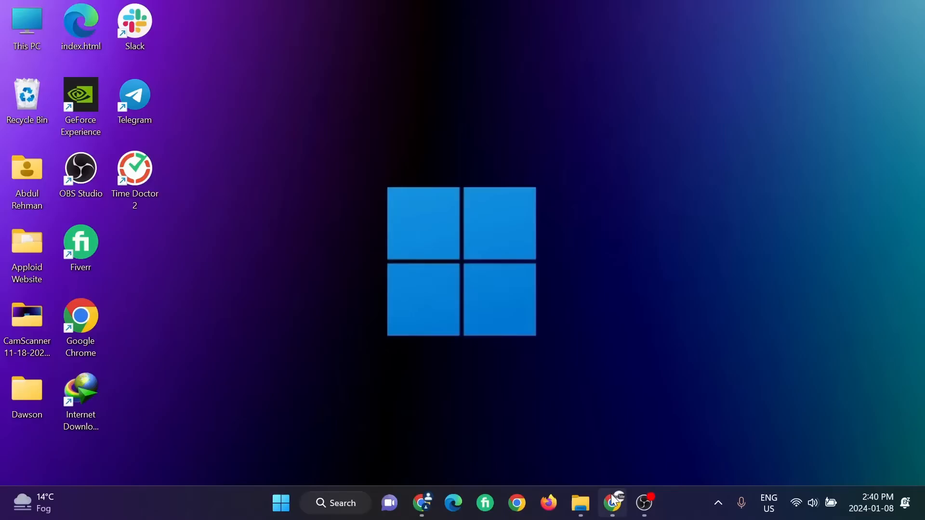
# Step: From the Shopify Themes page, open the Craft theme's Customize editor in a new tab
pyautogui.click(613, 503)
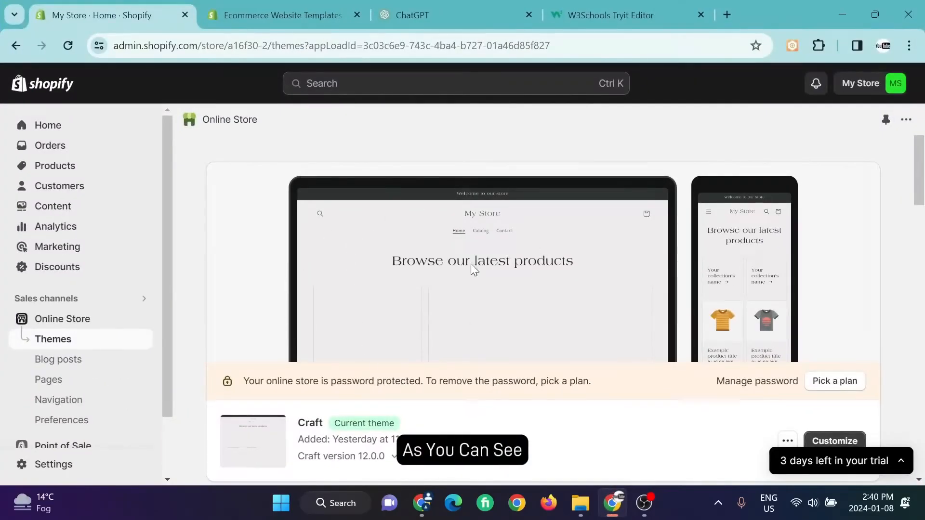
pyautogui.scroll(-3)
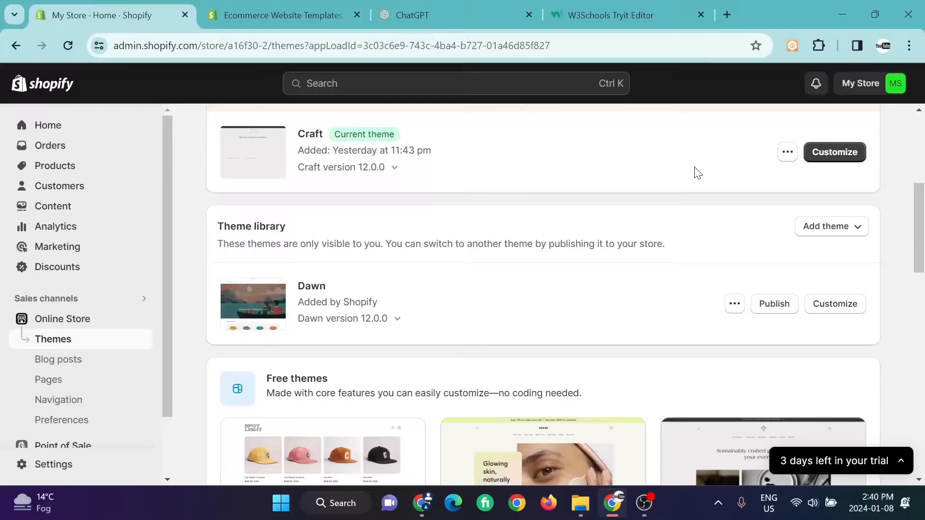
pyautogui.doubleClick(310, 134)
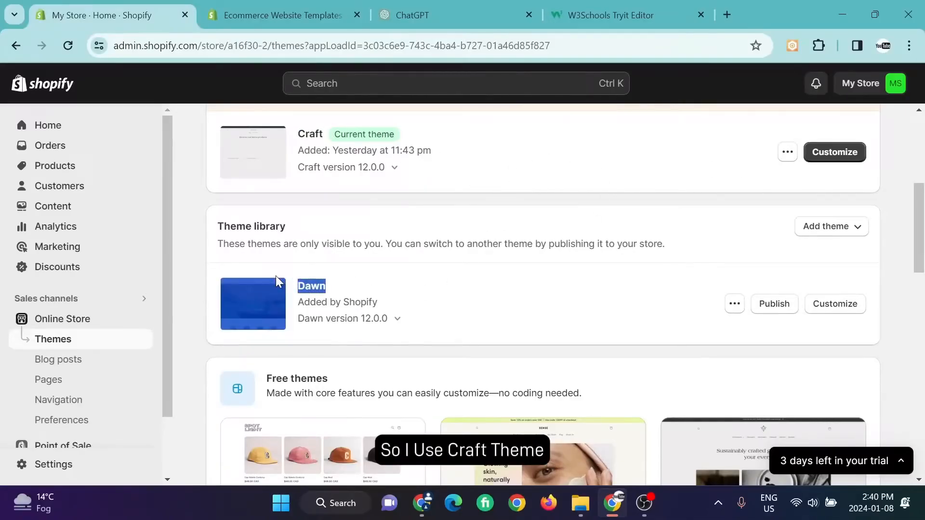
pyautogui.scroll(-3)
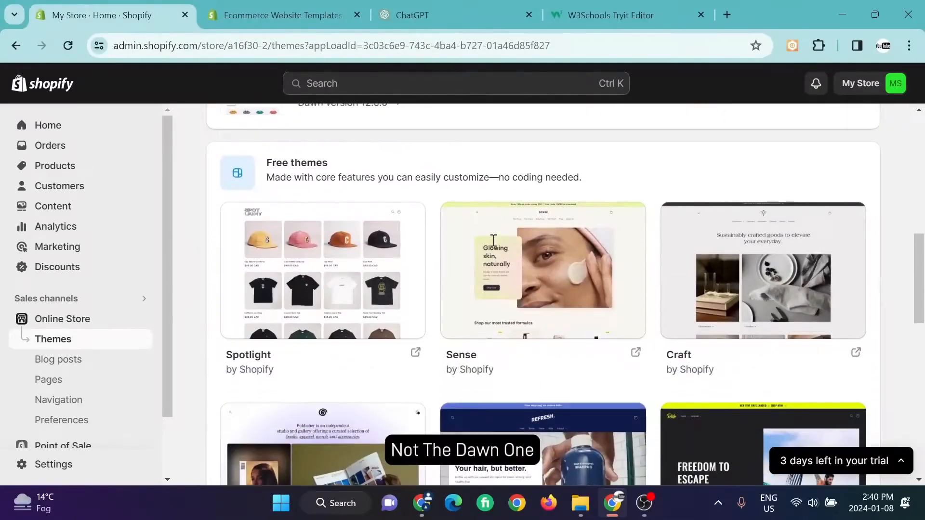
pyautogui.scroll(3)
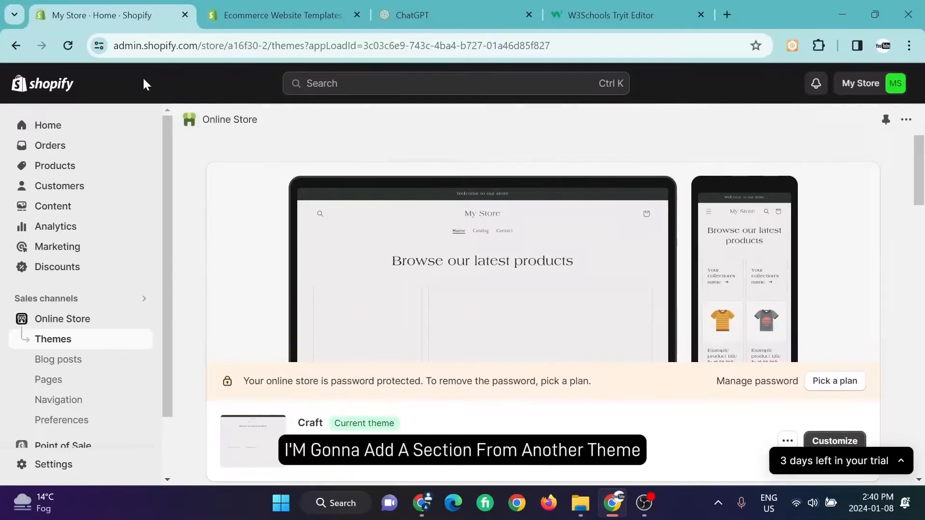
pyautogui.moveTo(525, 273)
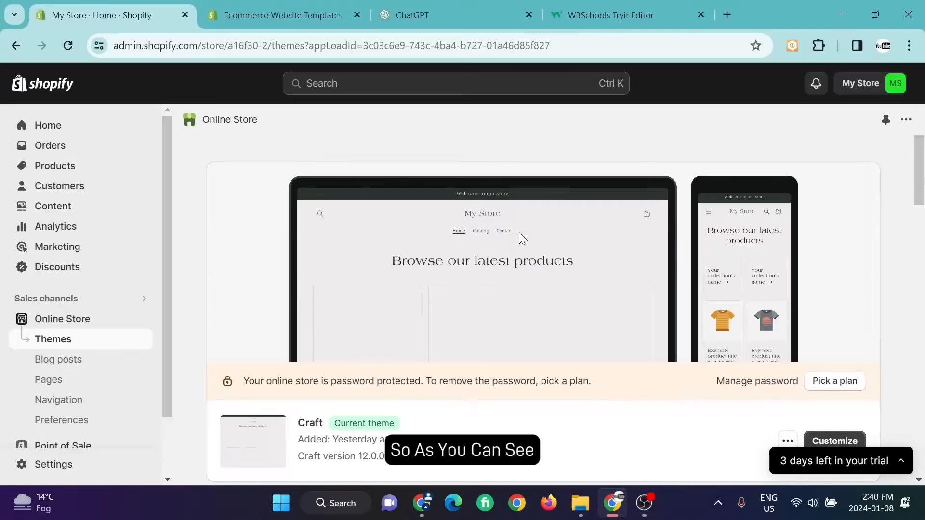
pyautogui.moveTo(549, 343)
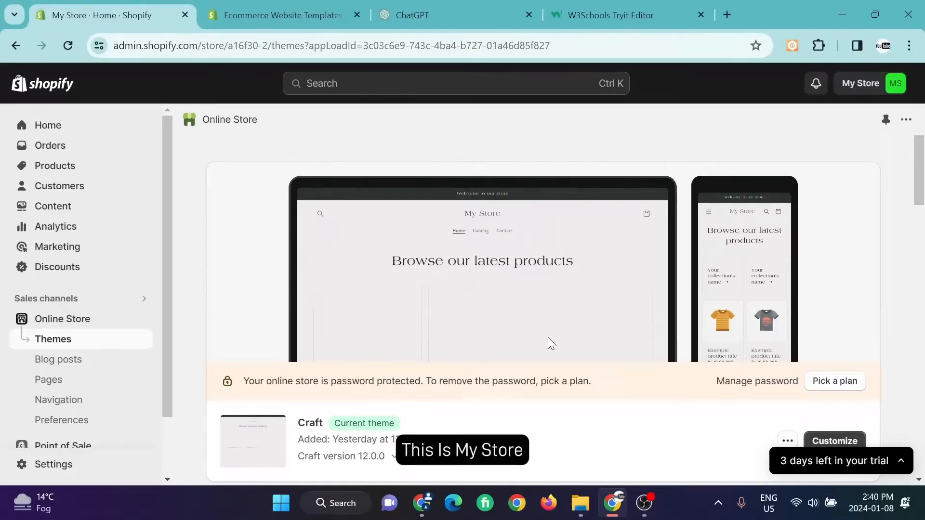
pyautogui.scroll(-3)
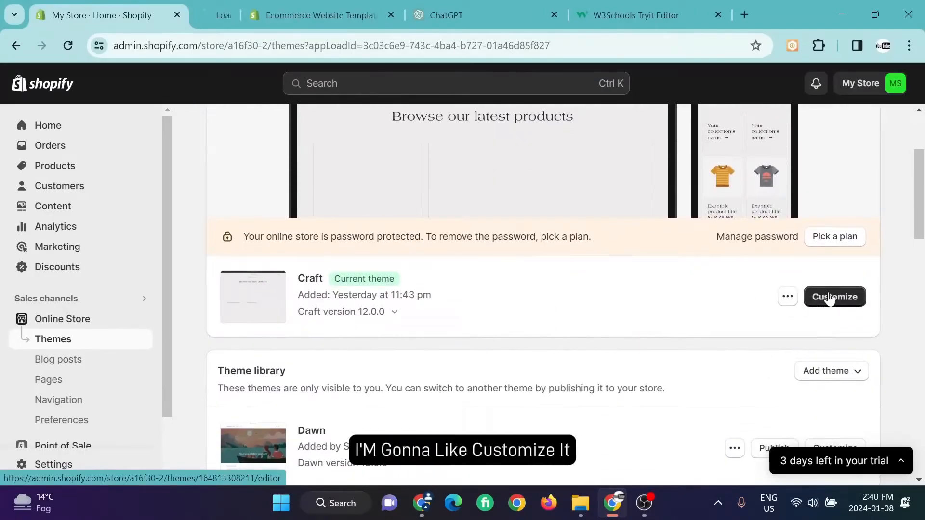
pyautogui.click(834, 296)
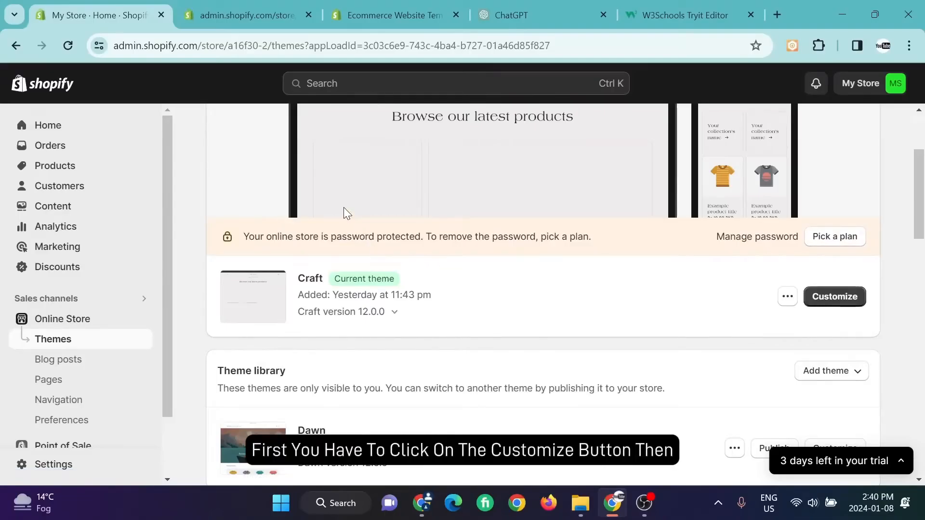
# Step: Preview the Craft home page's Rich text and Collage sections in the theme editor
pyautogui.click(833, 296)
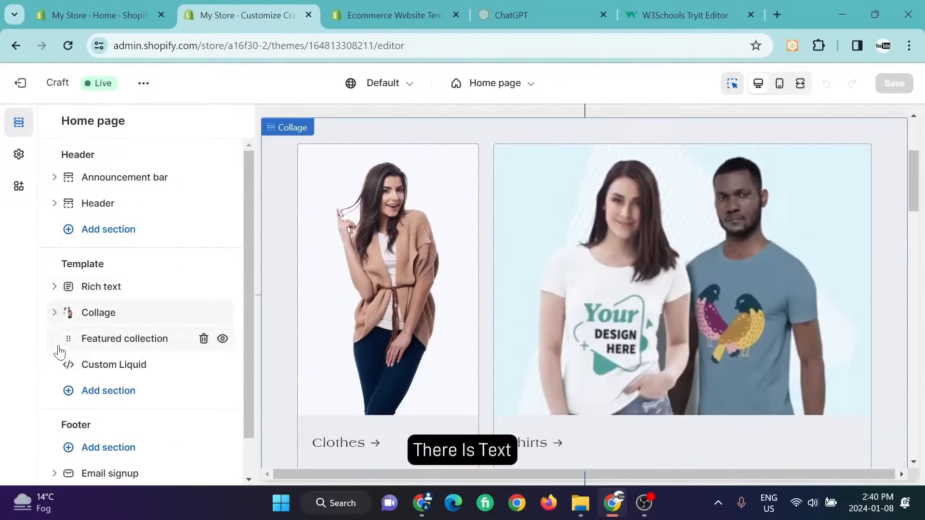
pyautogui.scroll(-3)
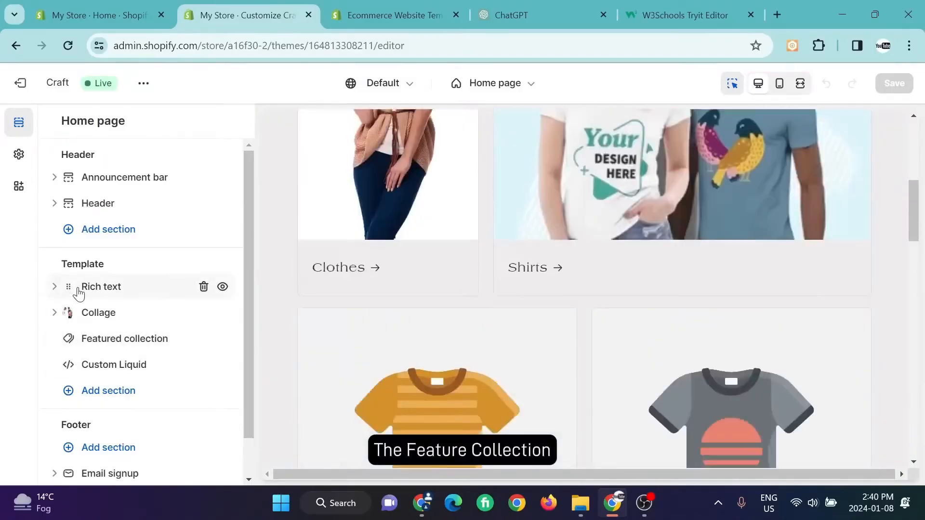
pyautogui.click(98, 313)
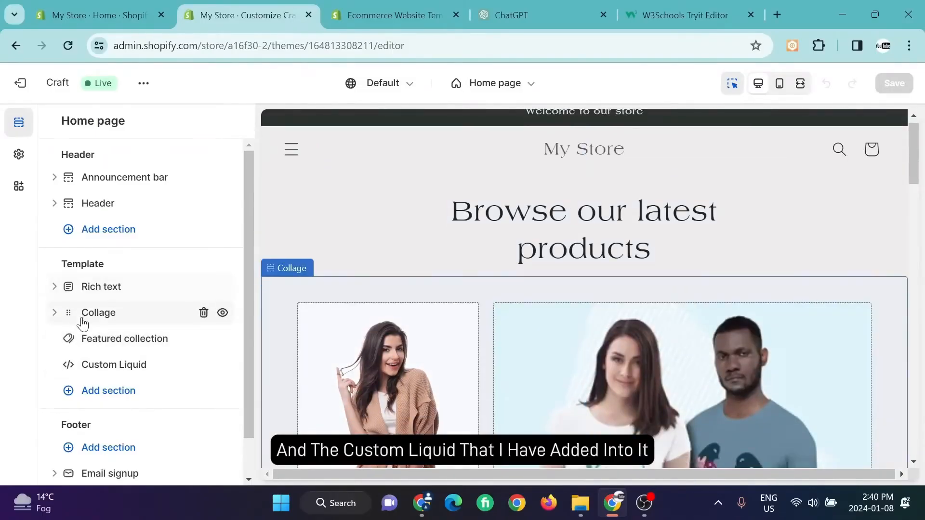
pyautogui.click(124, 339)
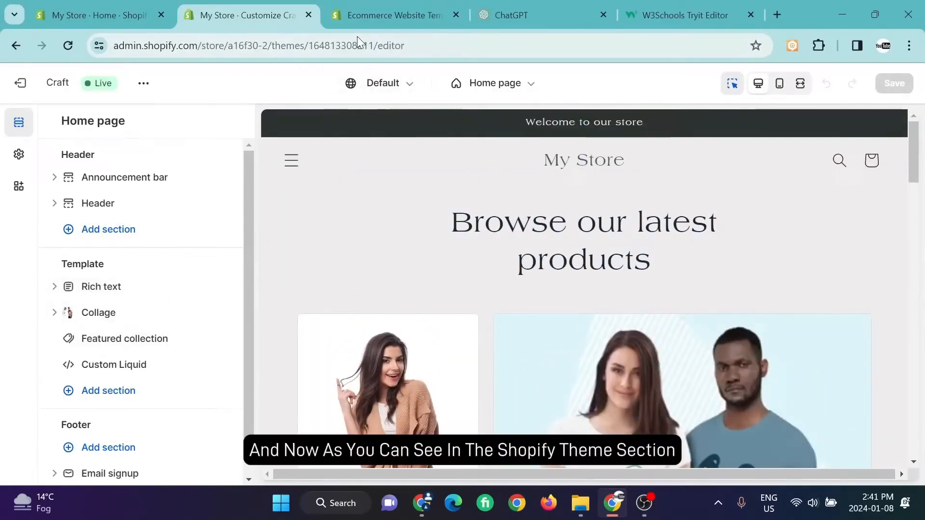
# Step: Browse the Shopify Theme Store listing down to the Habitat theme
pyautogui.click(394, 15)
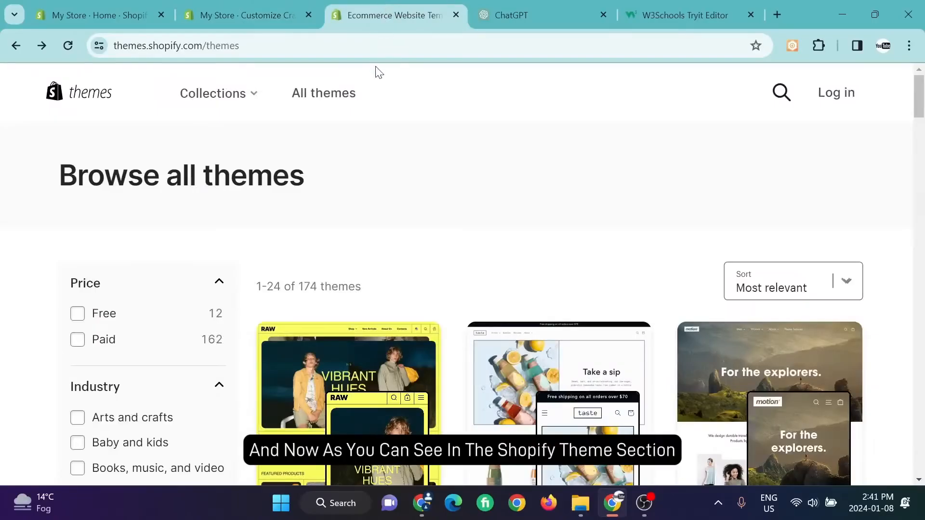
pyautogui.scroll(-3)
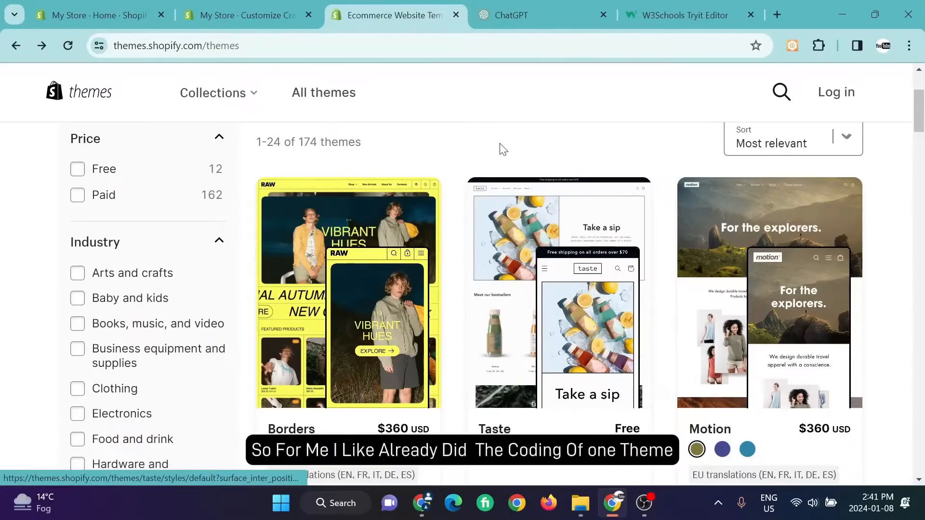
pyautogui.click(241, 15)
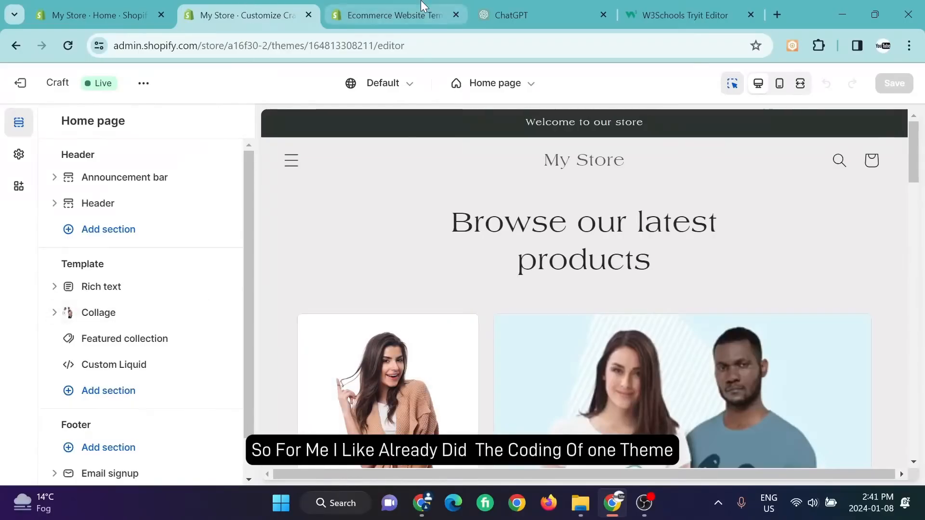
pyautogui.click(393, 15)
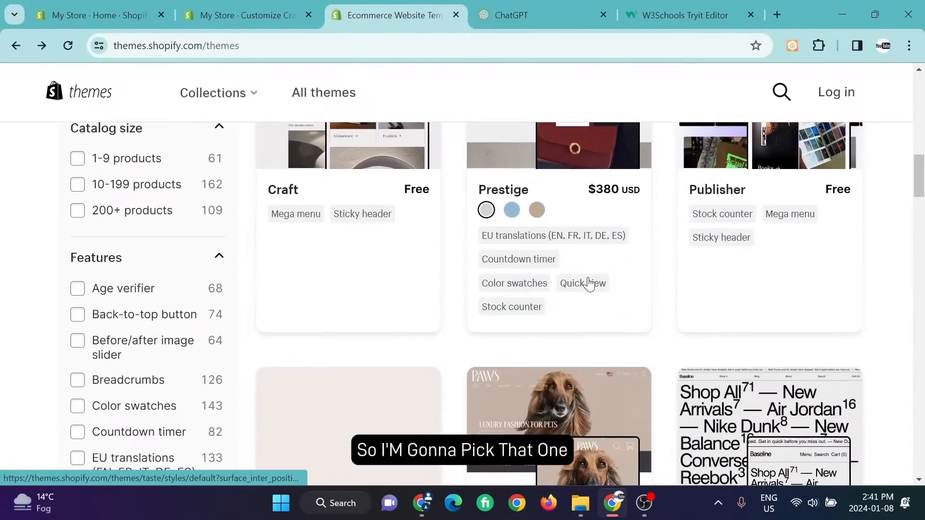
pyautogui.scroll(-3)
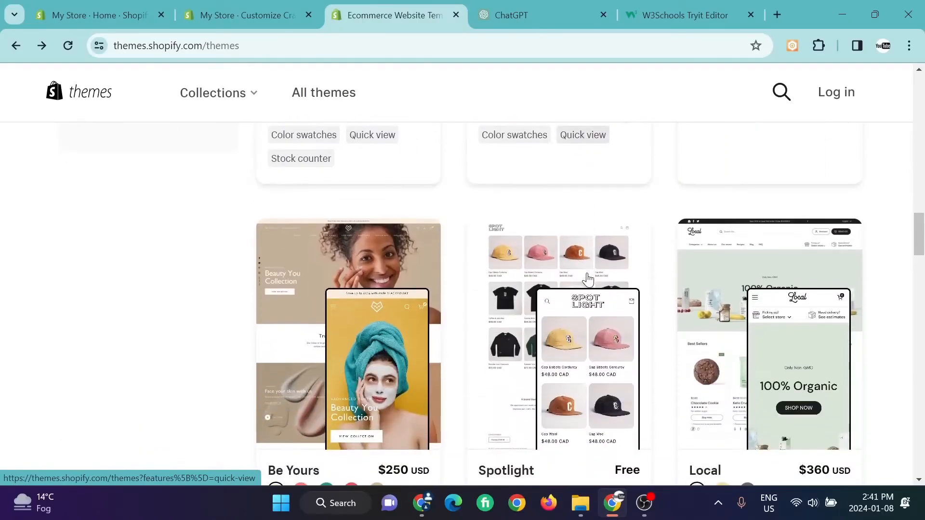
pyautogui.scroll(-3)
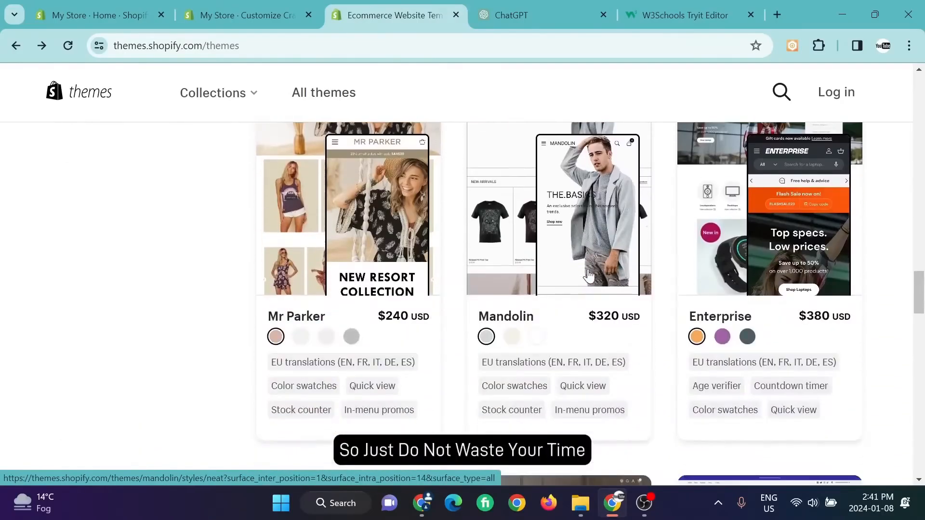
pyautogui.scroll(-3)
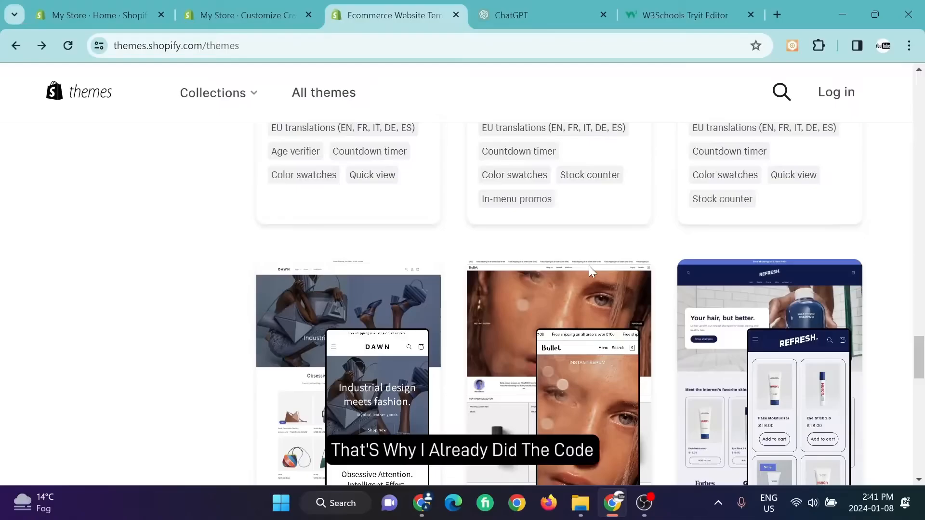
pyautogui.scroll(-3)
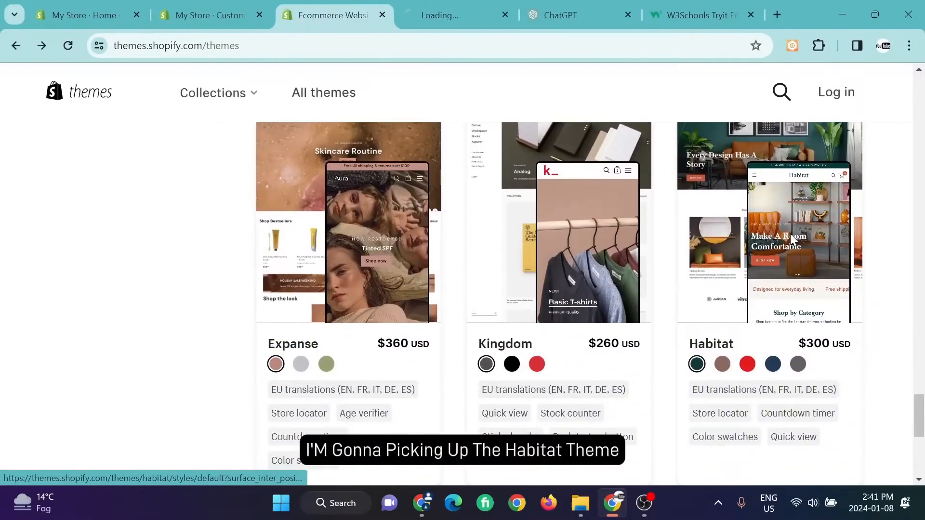
# Step: Open Habitat's details page and launch its demo store in a new tab
pyautogui.click(798, 236)
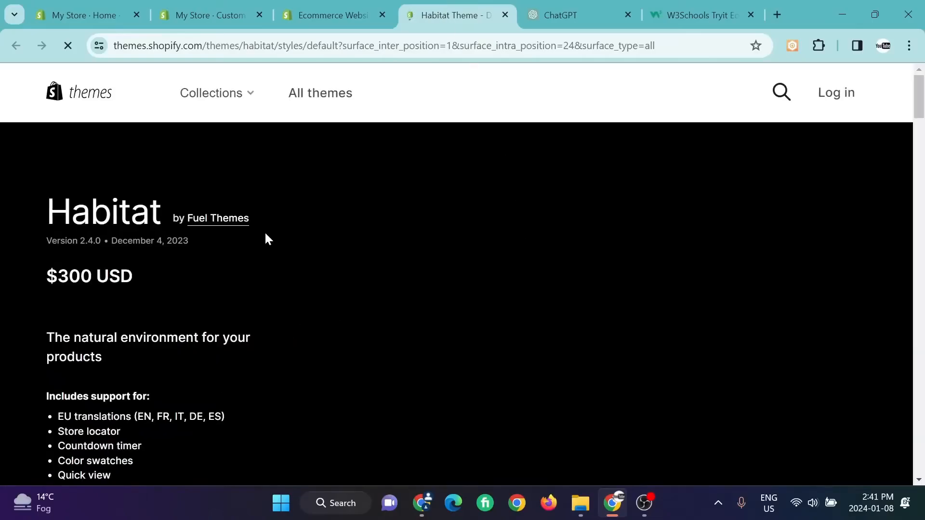
pyautogui.scroll(-3)
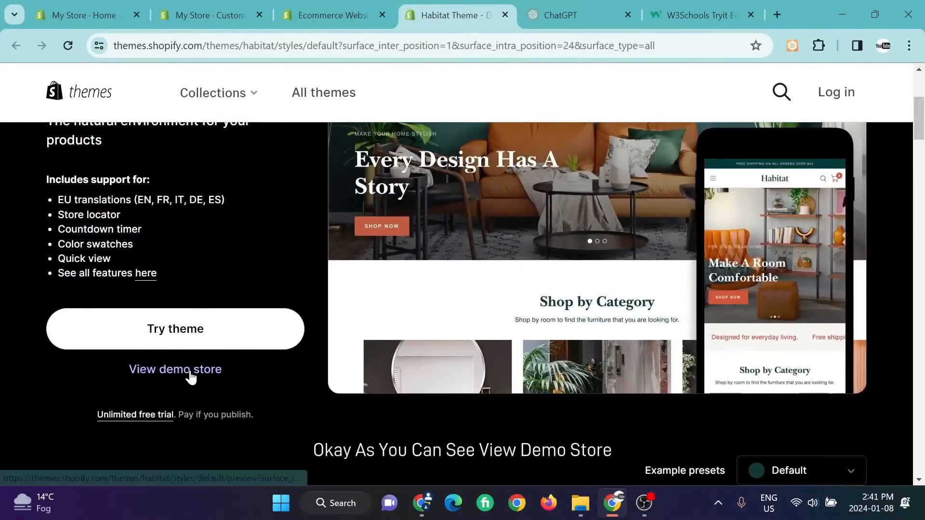
pyautogui.click(174, 370)
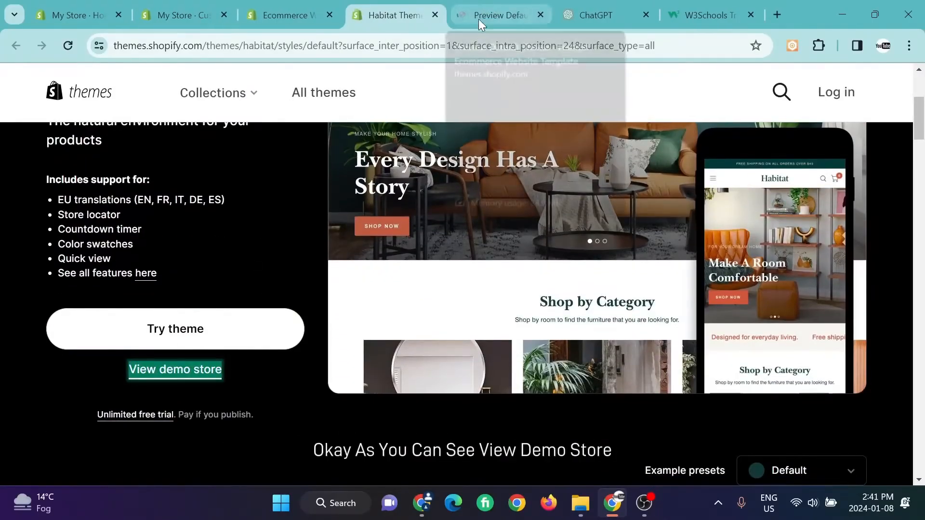
# Step: Scroll the Habitat demo to its slideshow and click the dots to change slides
pyautogui.click(499, 14)
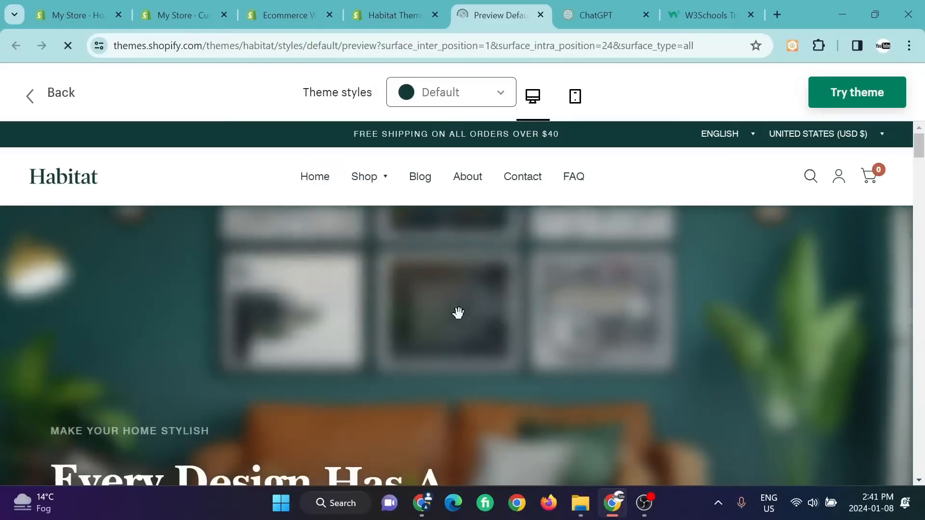
pyautogui.scroll(-3)
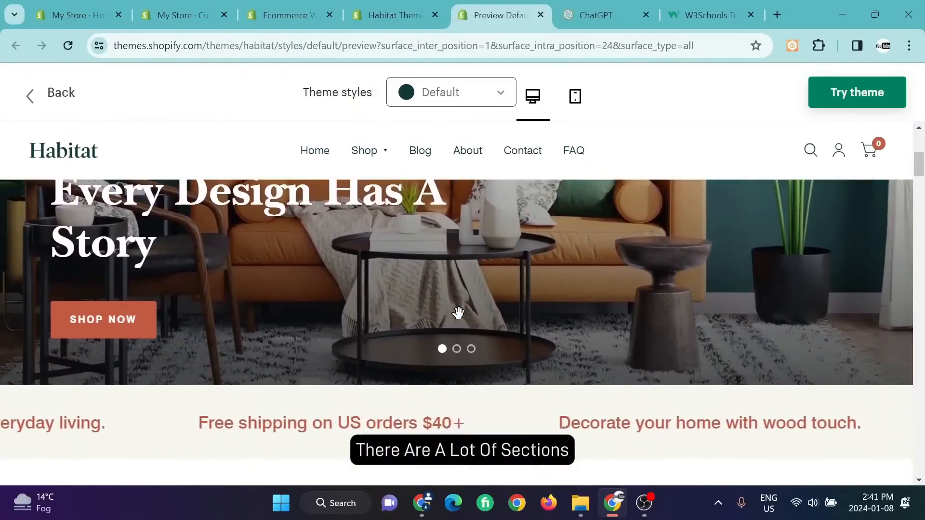
pyautogui.scroll(-3)
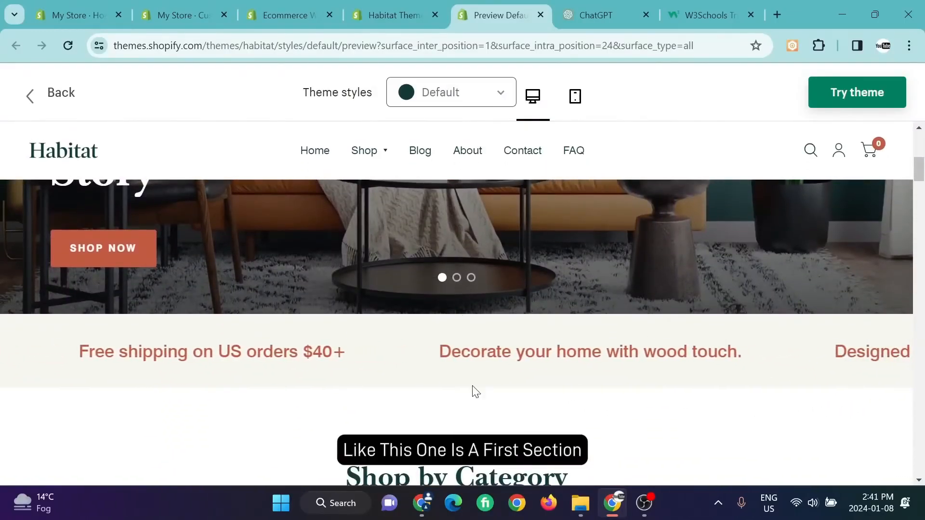
pyautogui.scroll(-3)
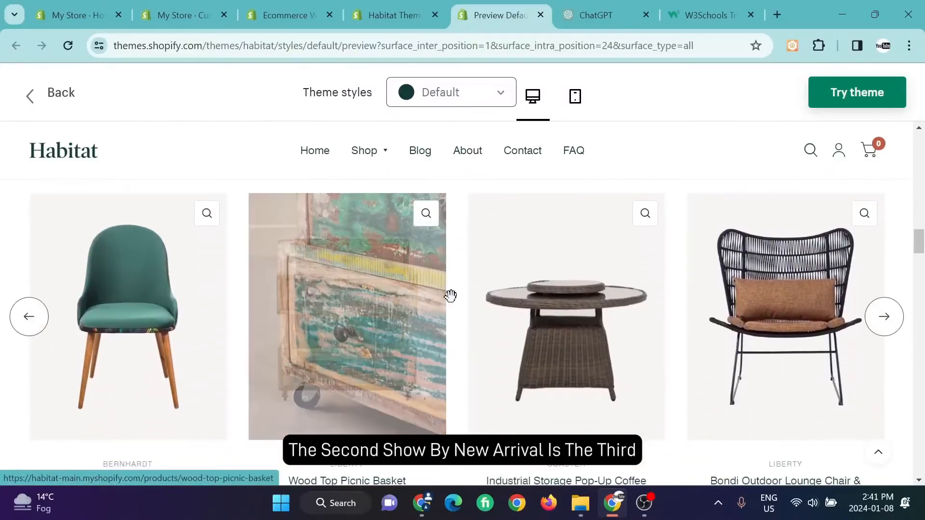
pyautogui.scroll(3)
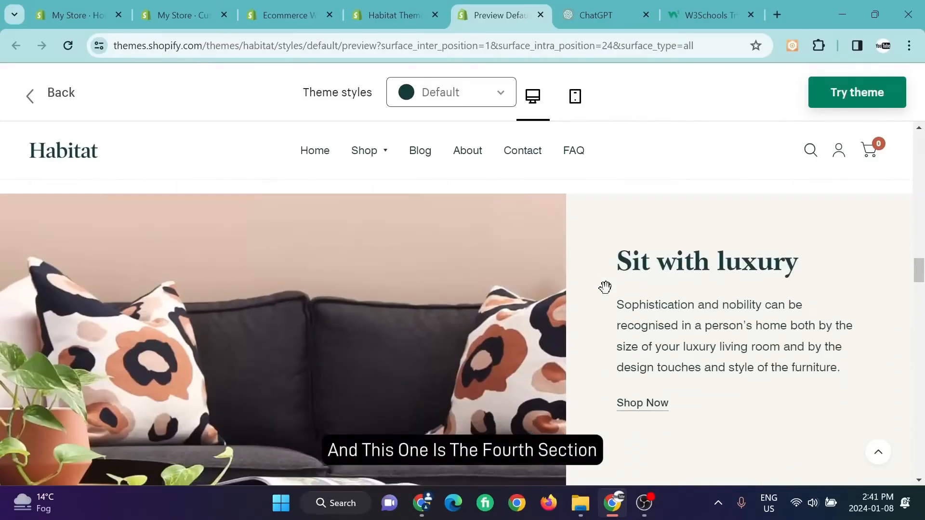
pyautogui.scroll(-3)
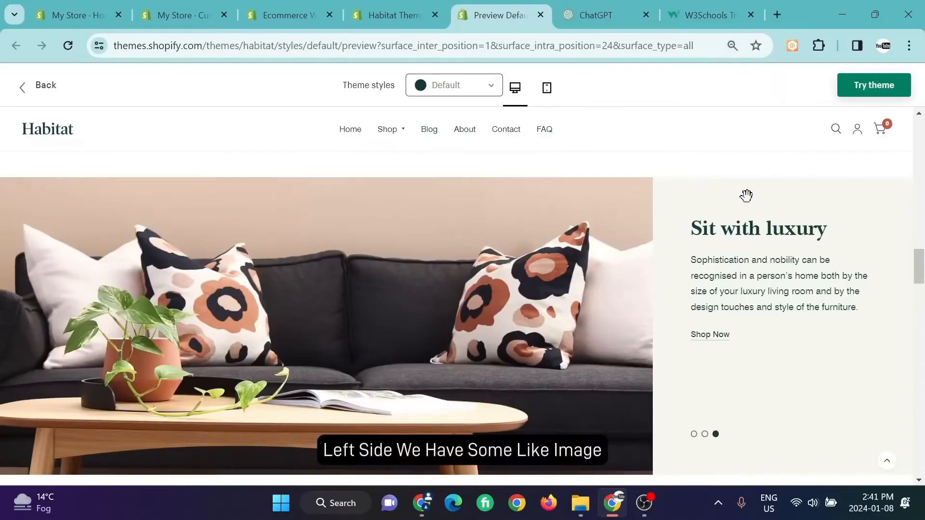
pyautogui.click(705, 434)
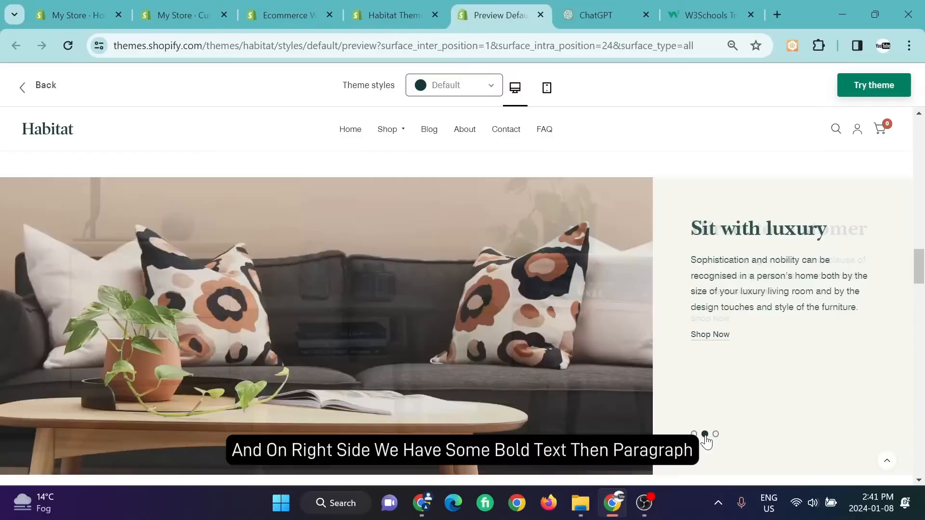
pyautogui.click(704, 435)
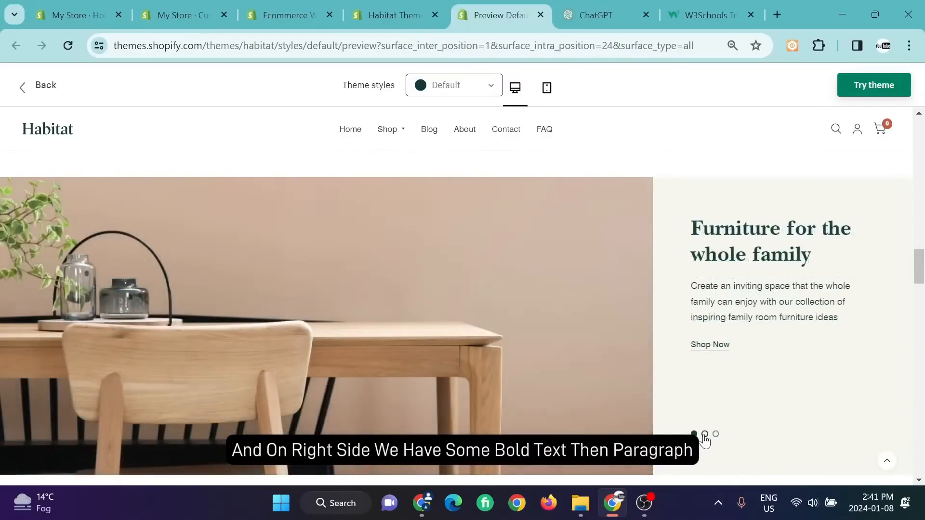
pyautogui.click(715, 434)
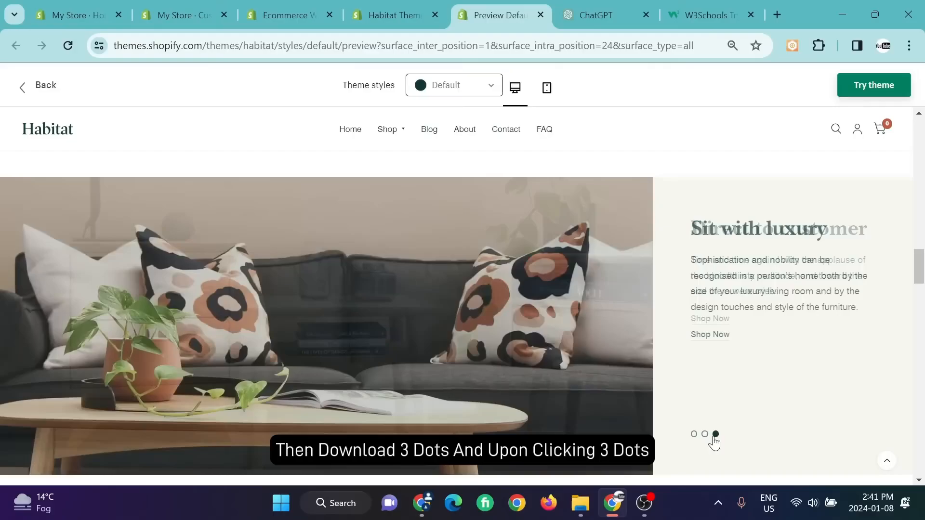
pyautogui.click(694, 434)
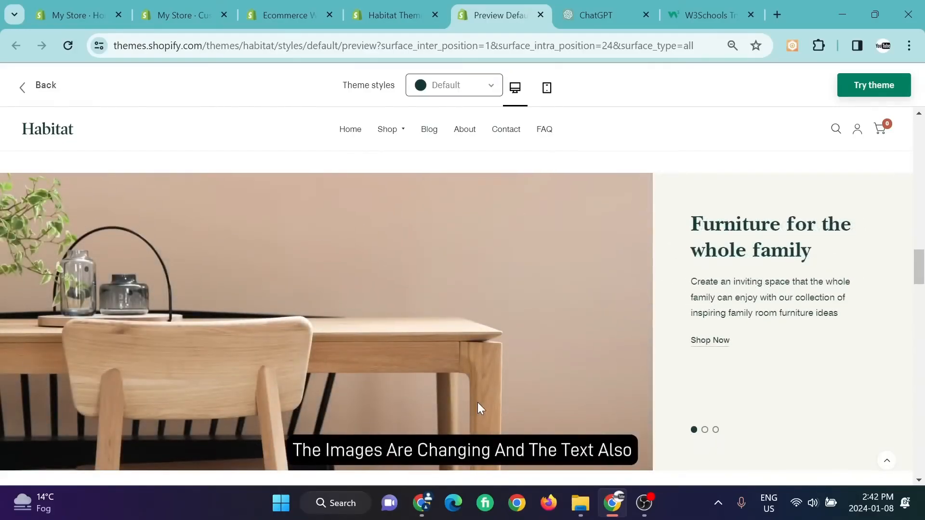
# Step: Scroll through the rest of the Habitat demo store page
pyautogui.scroll(-3)
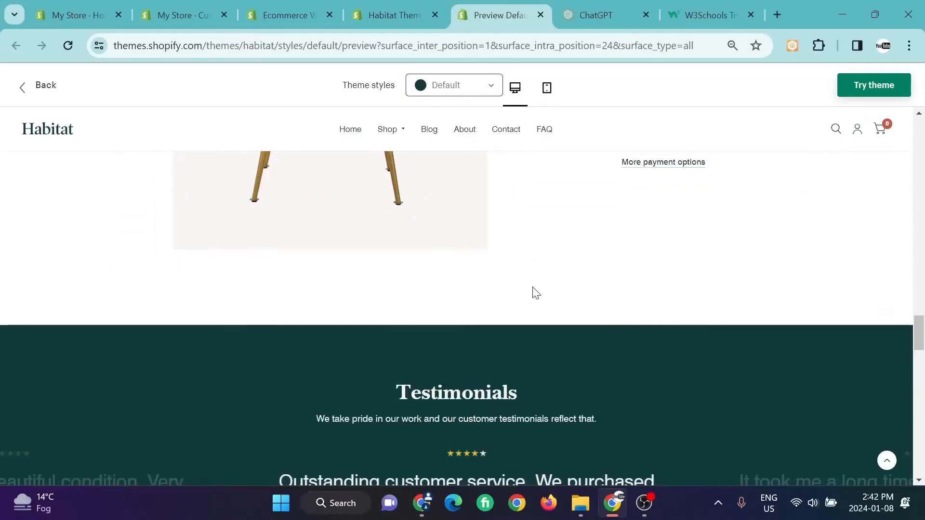
pyautogui.scroll(-3)
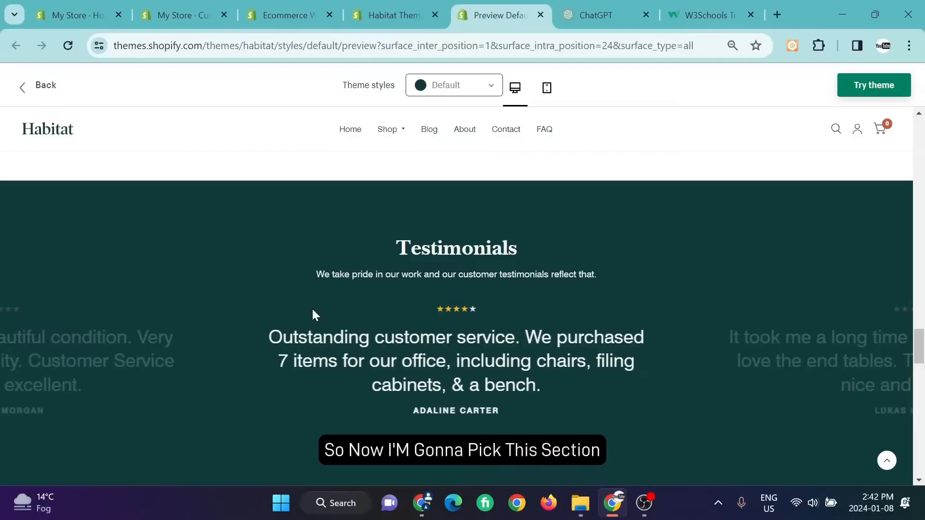
pyautogui.scroll(-3)
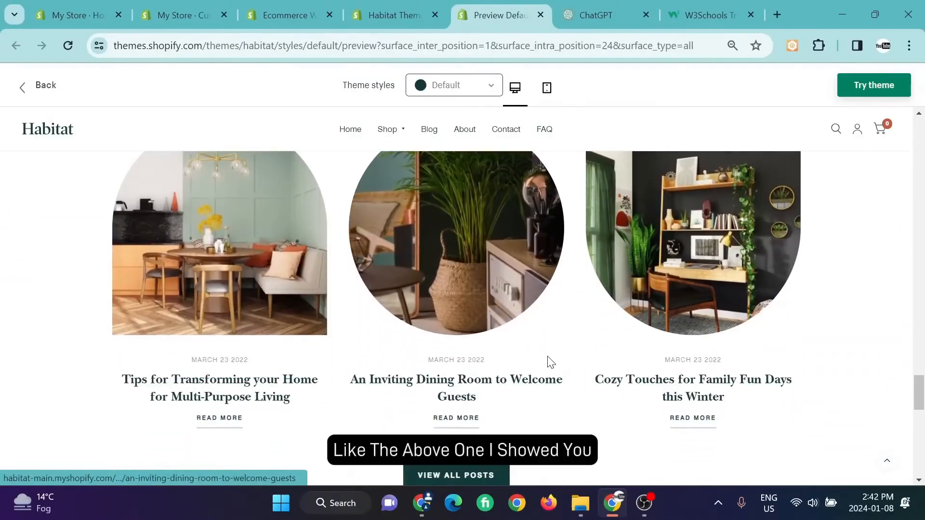
pyautogui.scroll(-3)
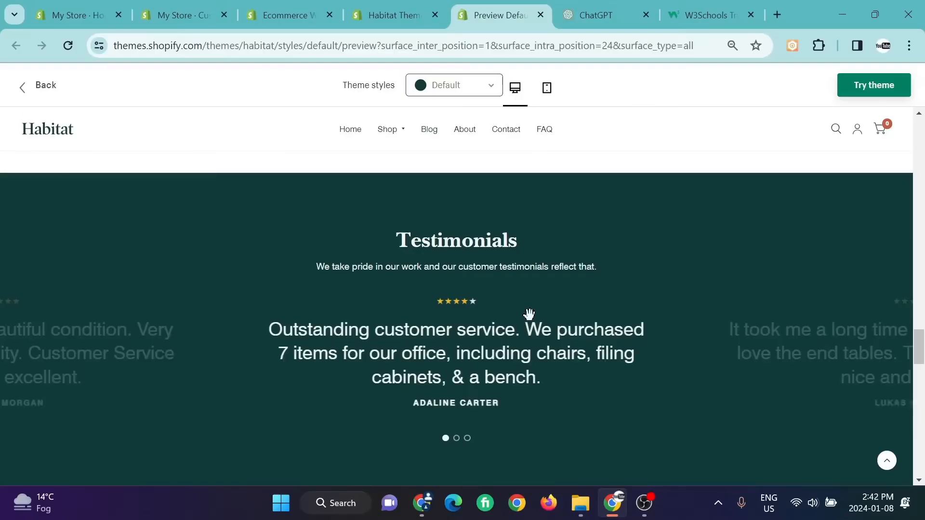
pyautogui.scroll(3)
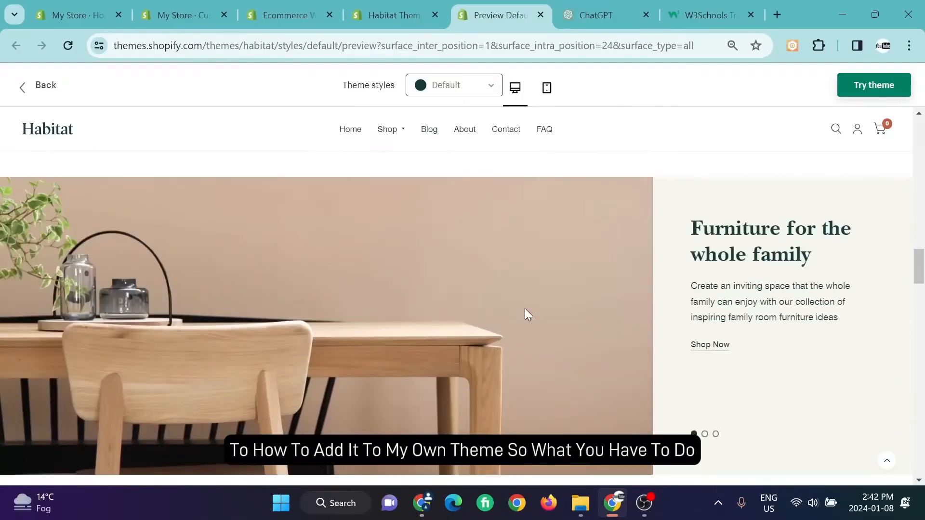
pyautogui.scroll(-3)
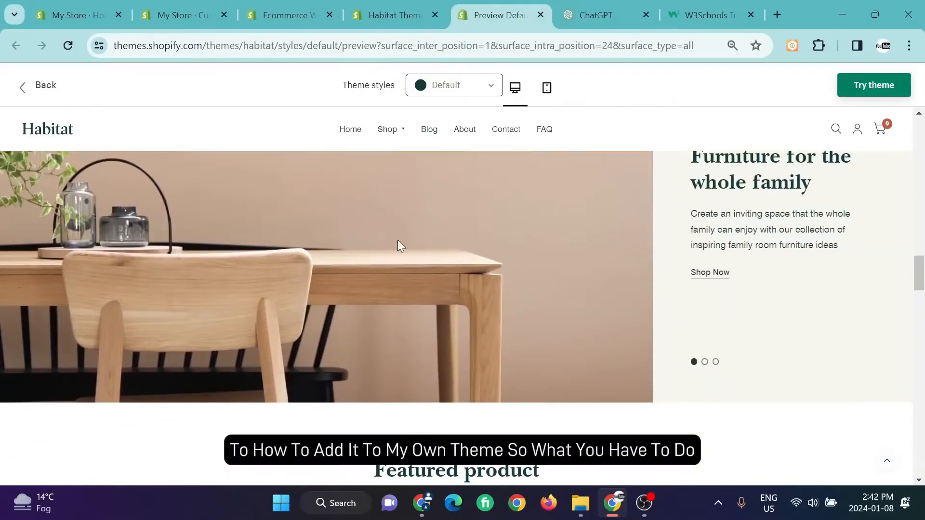
pyautogui.scroll(3)
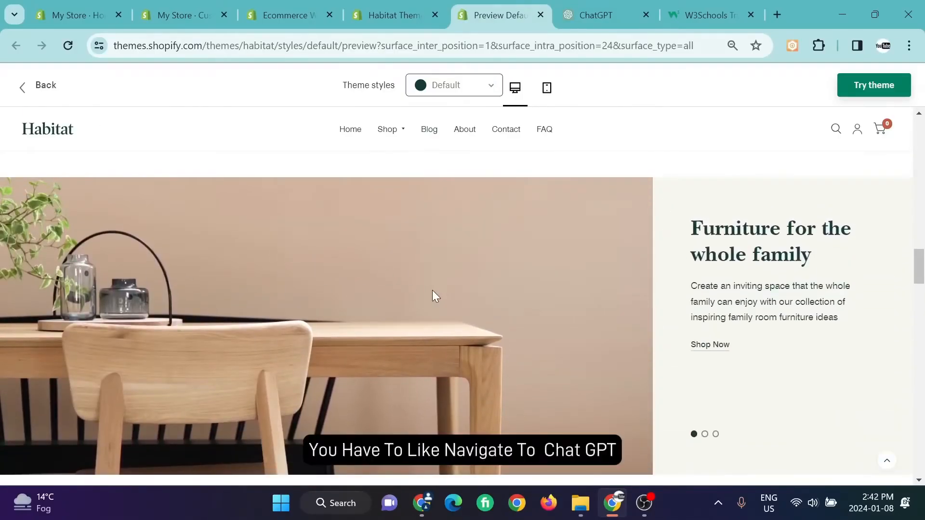
pyautogui.moveTo(723, 321)
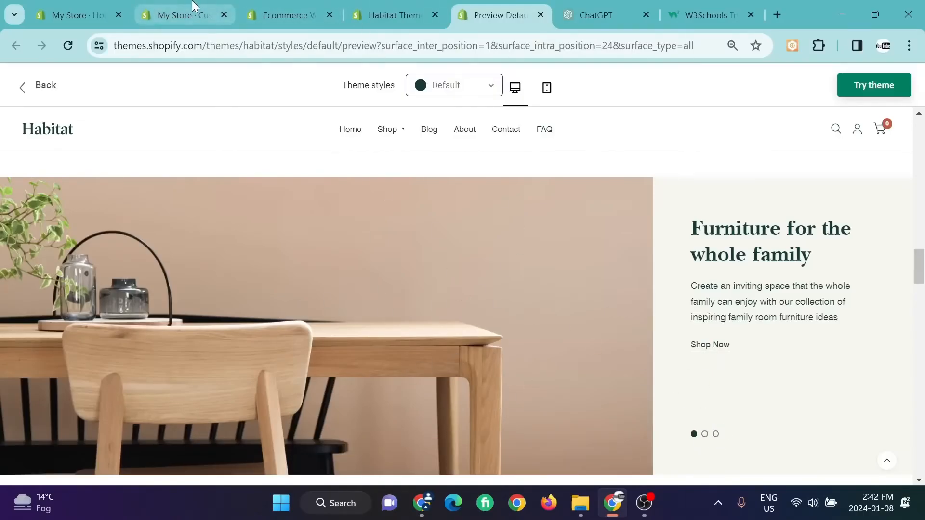
# Step: Move through the Craft editor and Habitat tabs to the ChatGPT slider-code conversation
pyautogui.click(176, 15)
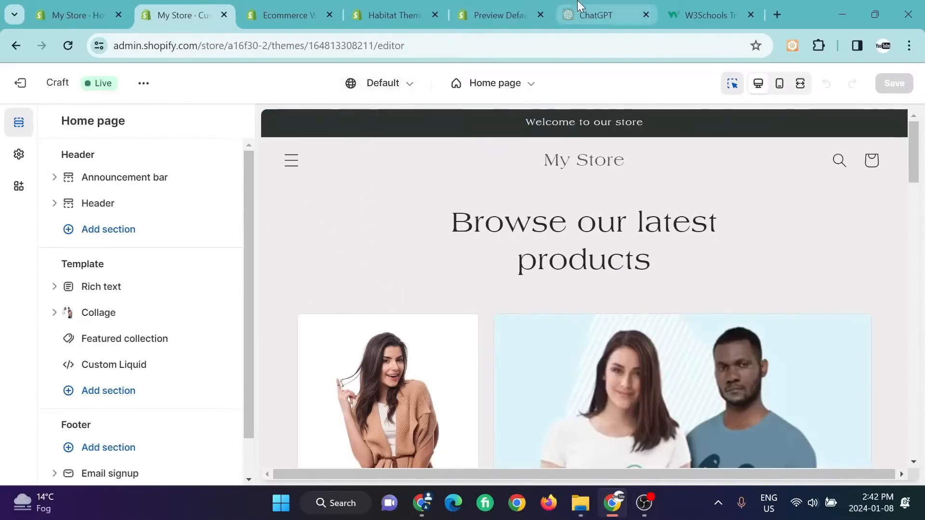
pyautogui.click(499, 15)
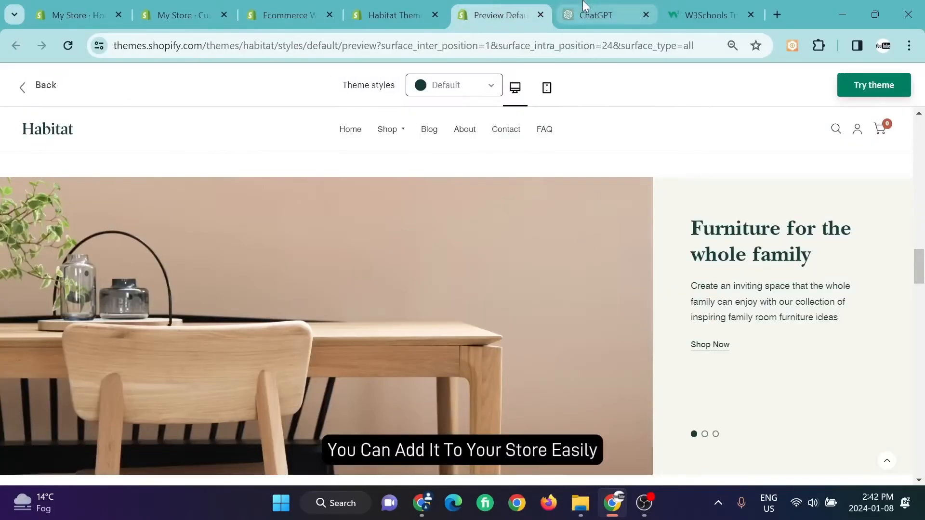
pyautogui.click(602, 15)
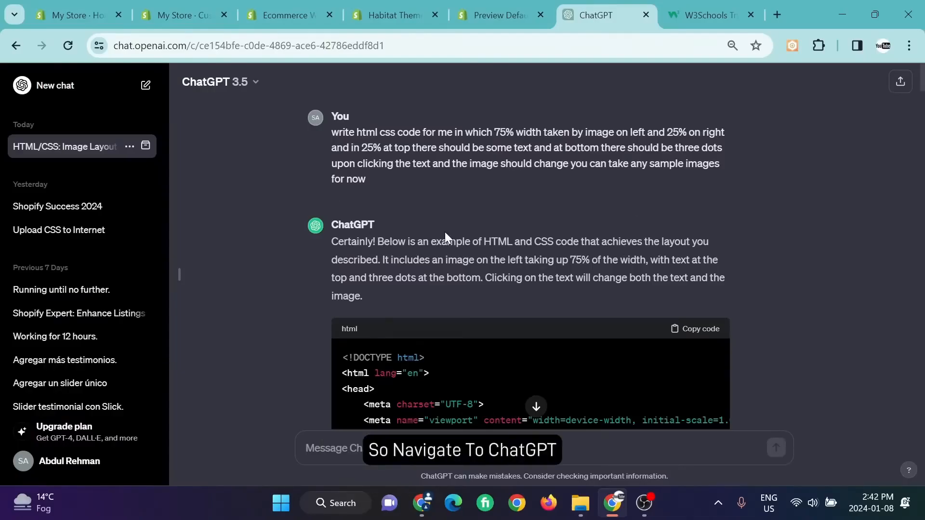
pyautogui.moveTo(416, 198)
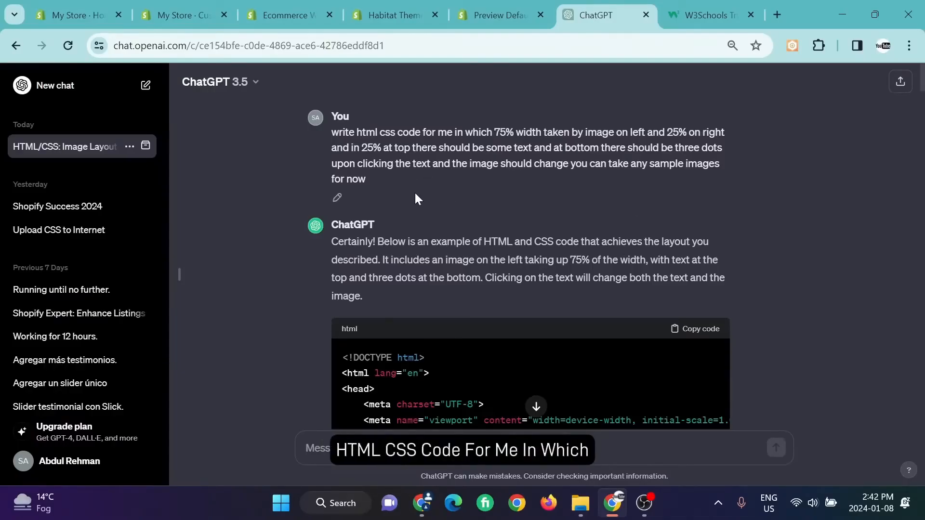
pyautogui.moveTo(366, 134)
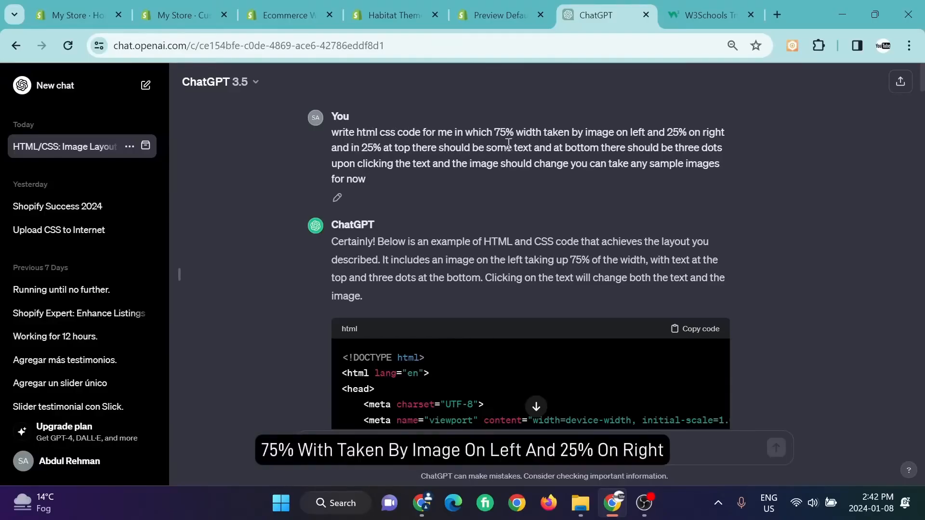
pyautogui.moveTo(600, 141)
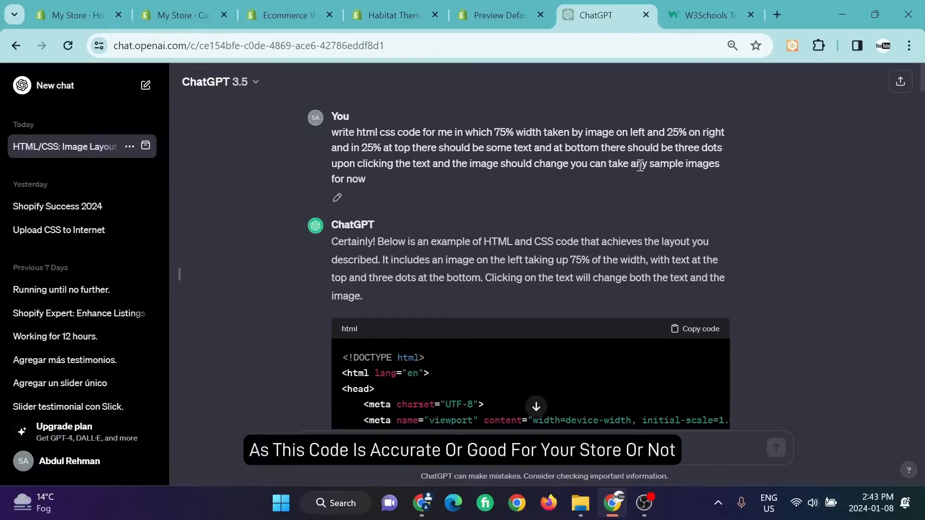
# Step: Scroll through ChatGPT's corrected HTML slider reply and copy its code block
pyautogui.scroll(-3)
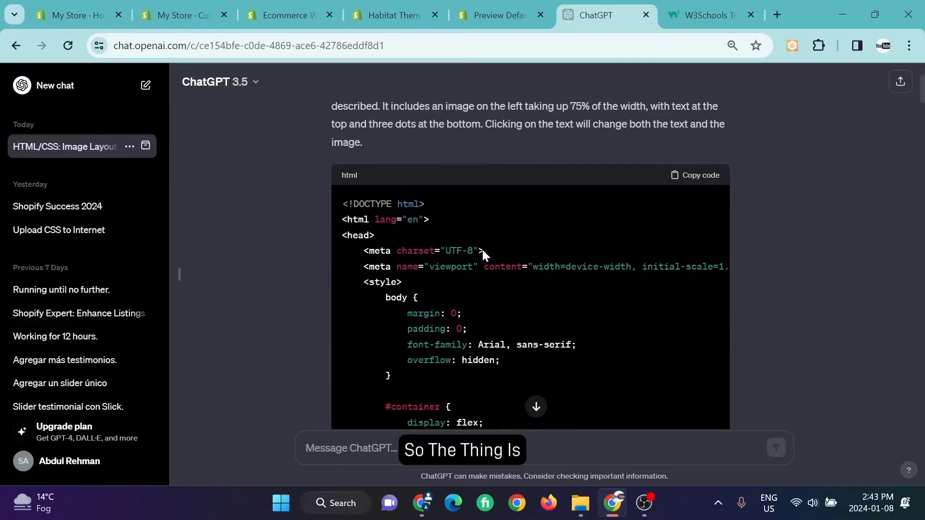
pyautogui.scroll(-3)
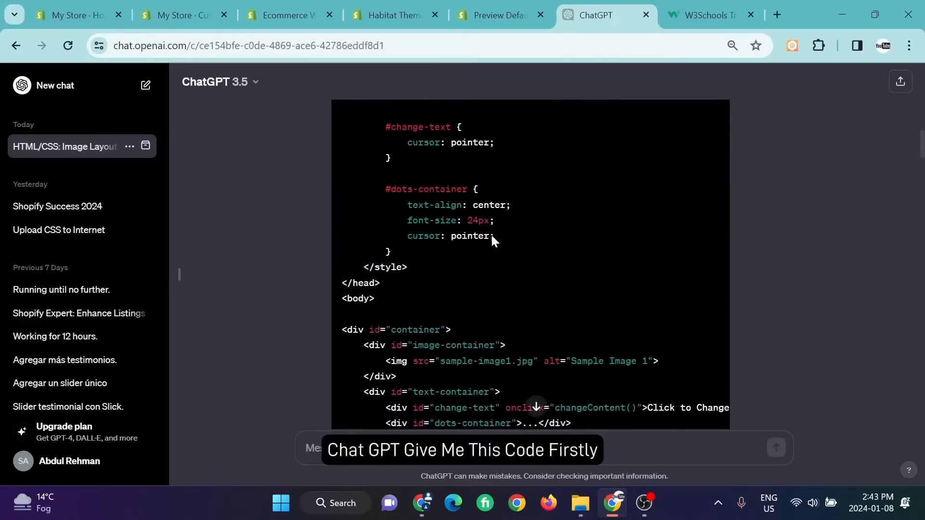
pyautogui.scroll(-3)
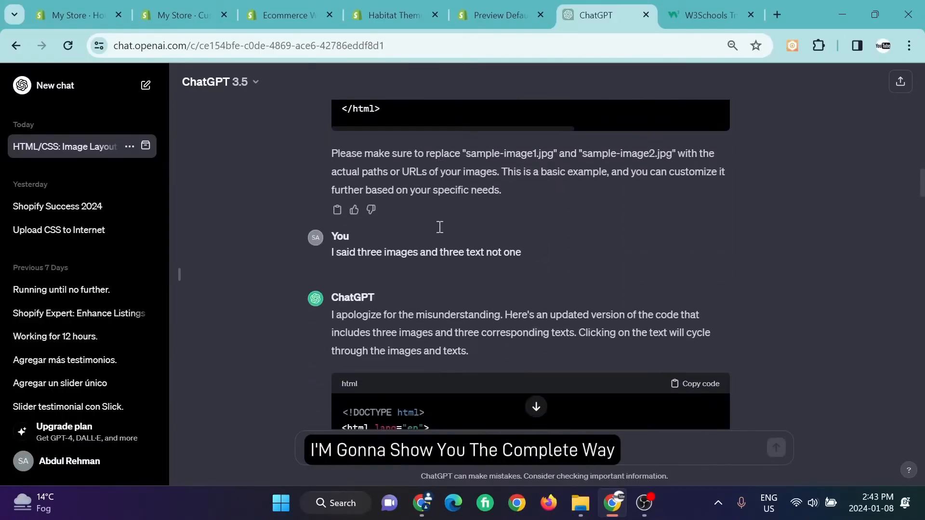
pyautogui.moveTo(492, 255)
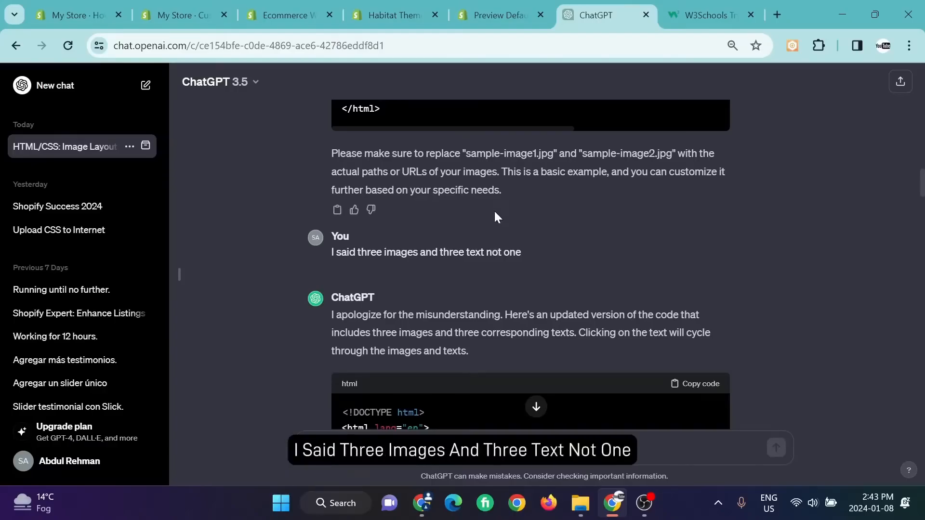
pyautogui.scroll(-3)
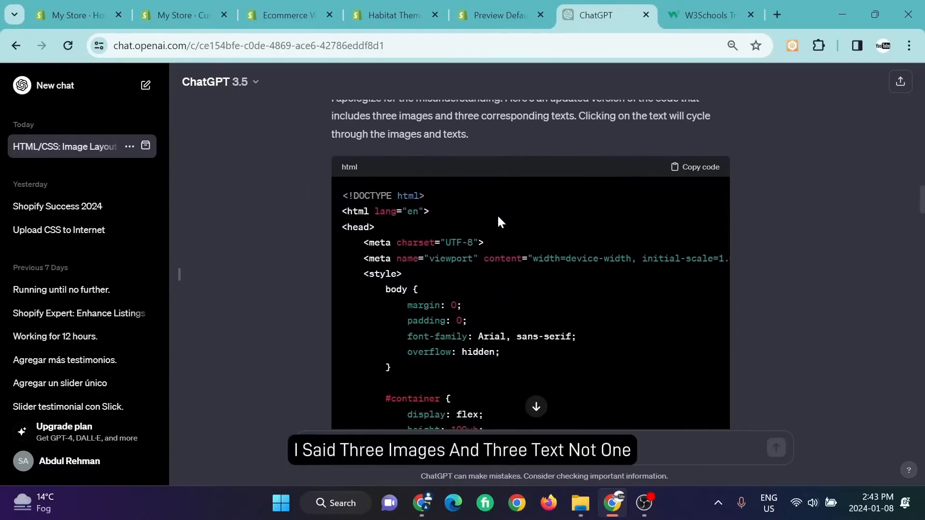
pyautogui.scroll(3)
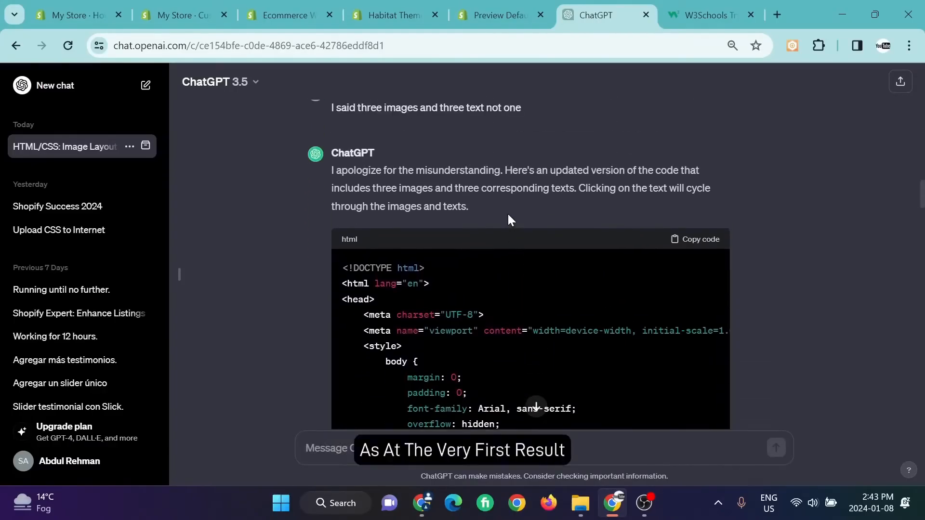
pyautogui.scroll(-3)
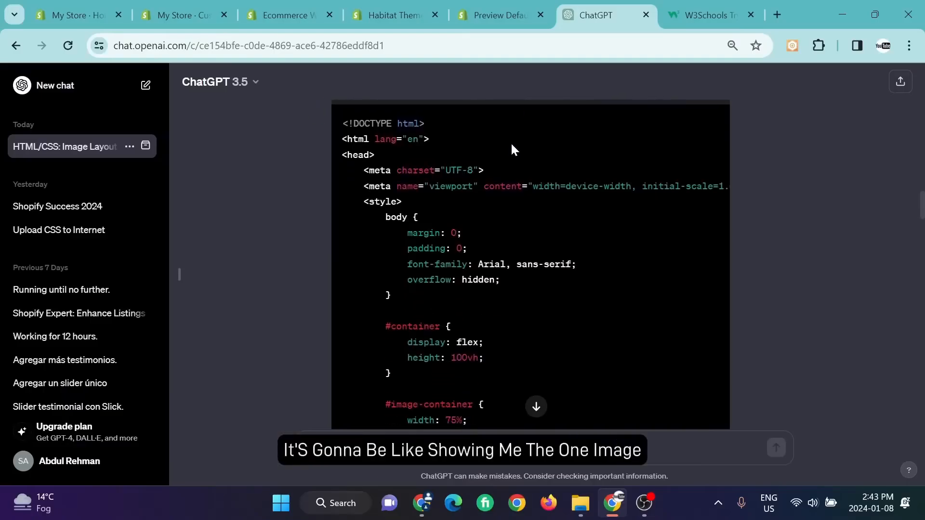
pyautogui.scroll(-3)
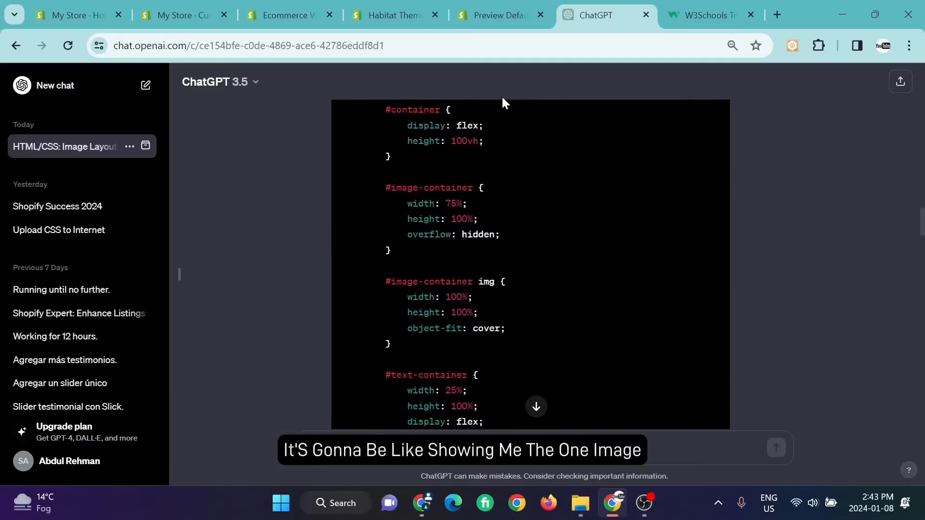
pyautogui.scroll(-3)
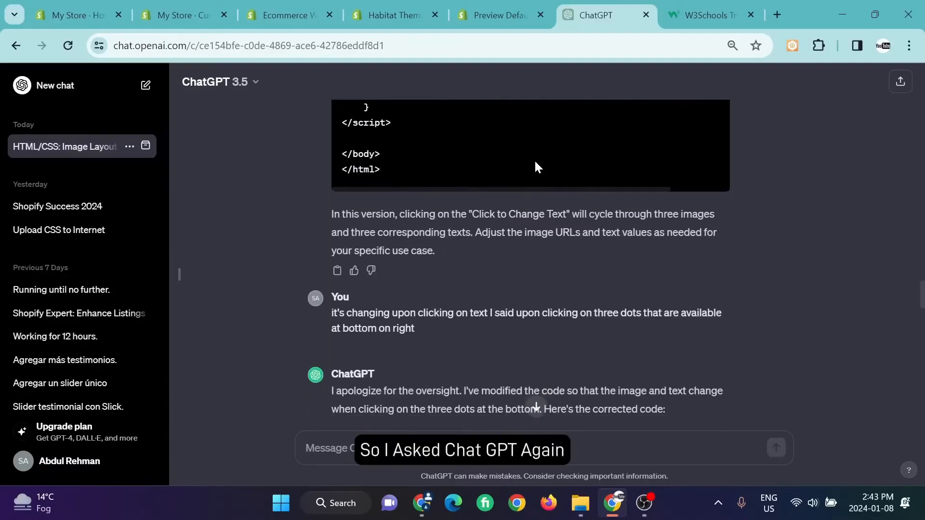
pyautogui.scroll(-3)
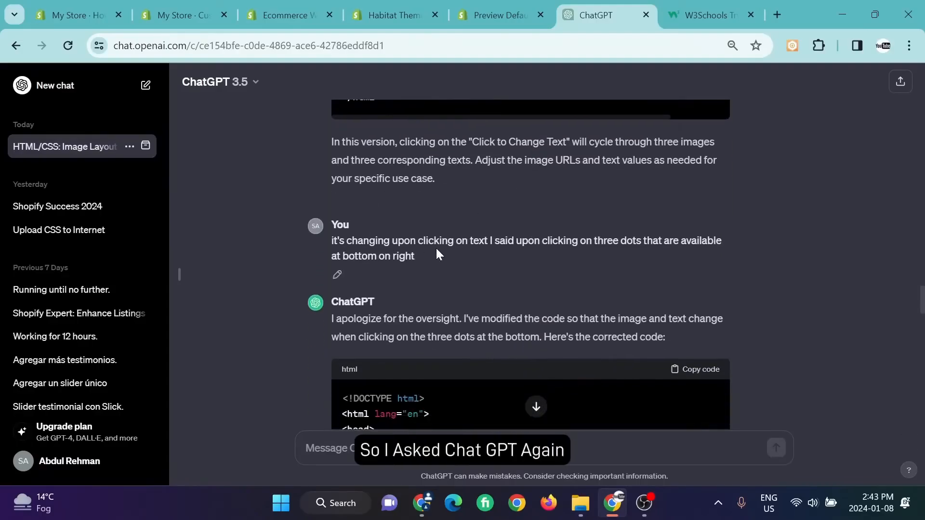
pyautogui.moveTo(676, 266)
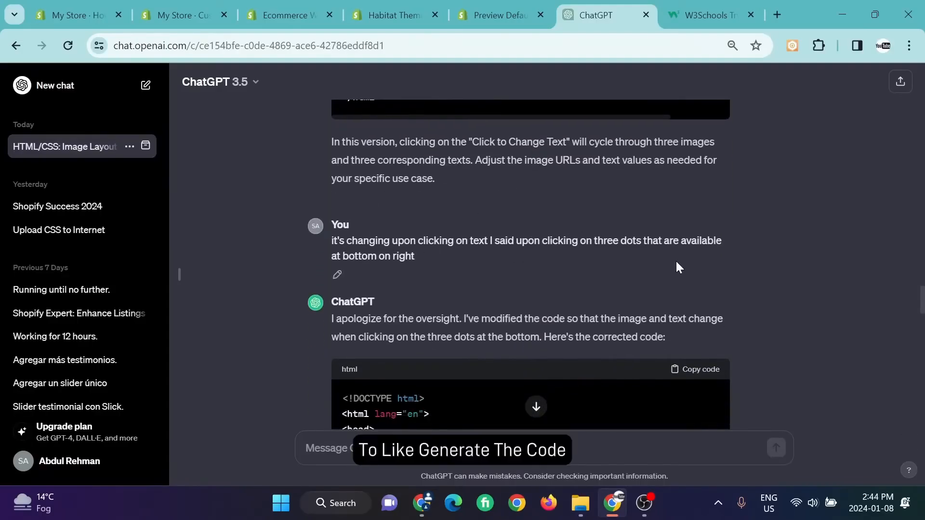
pyautogui.scroll(-3)
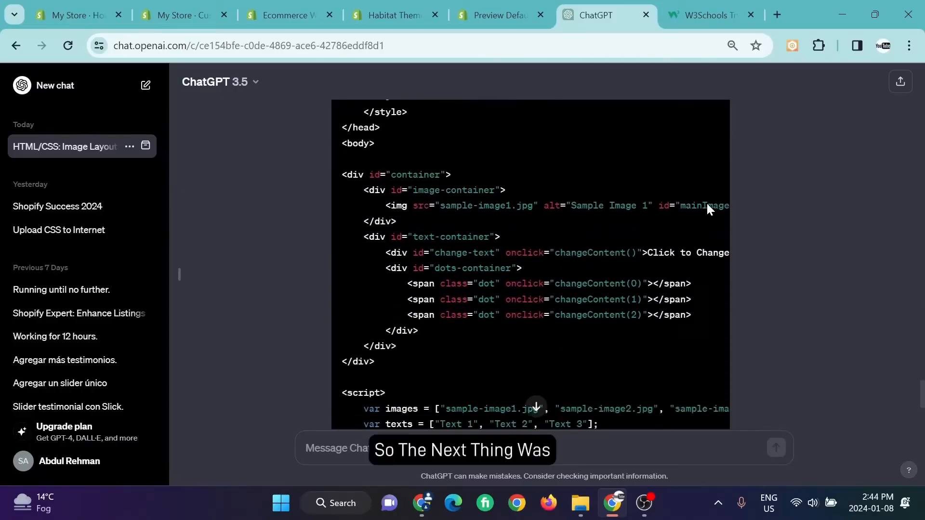
pyautogui.scroll(-3)
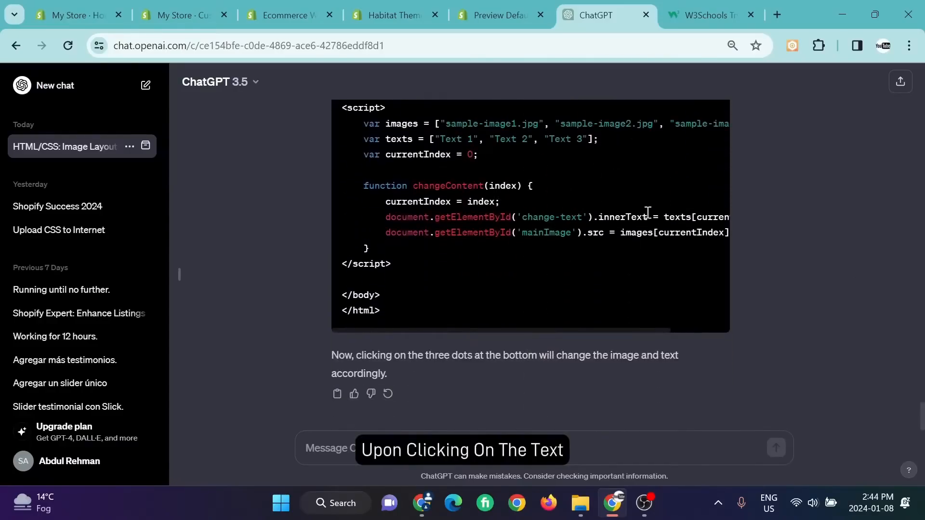
pyautogui.scroll(3)
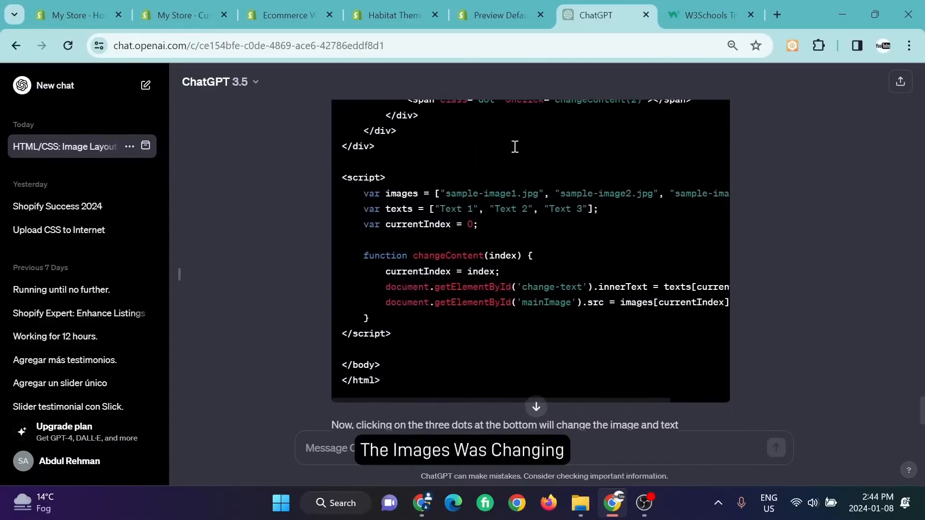
pyautogui.scroll(3)
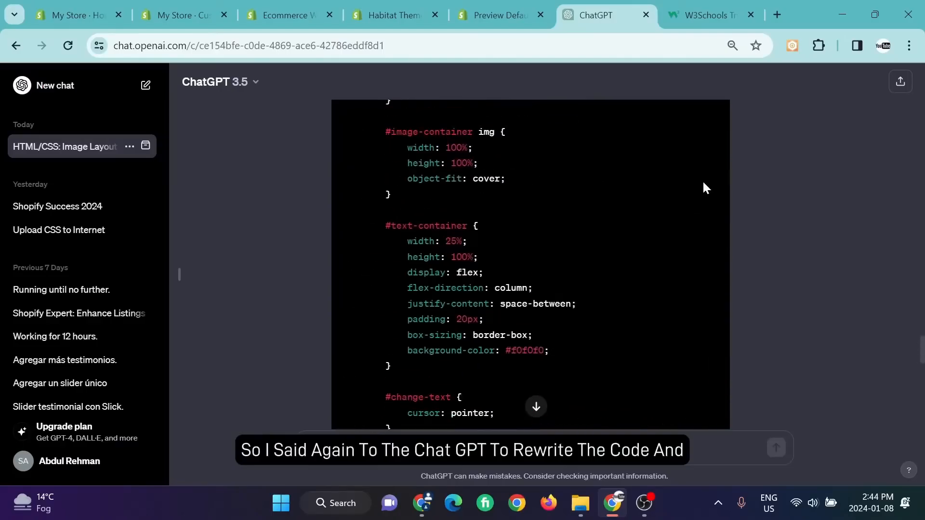
pyautogui.click(702, 161)
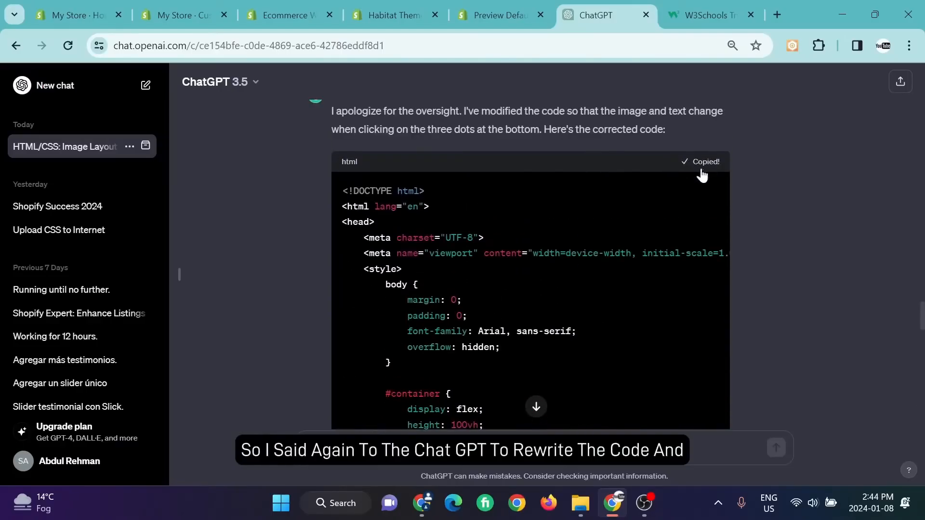
pyautogui.click(705, 15)
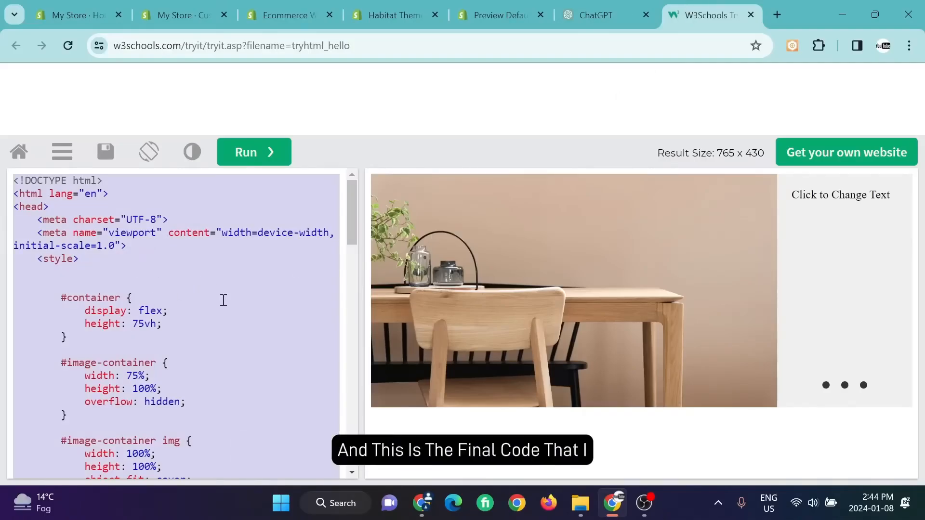
pyautogui.moveTo(311, 297)
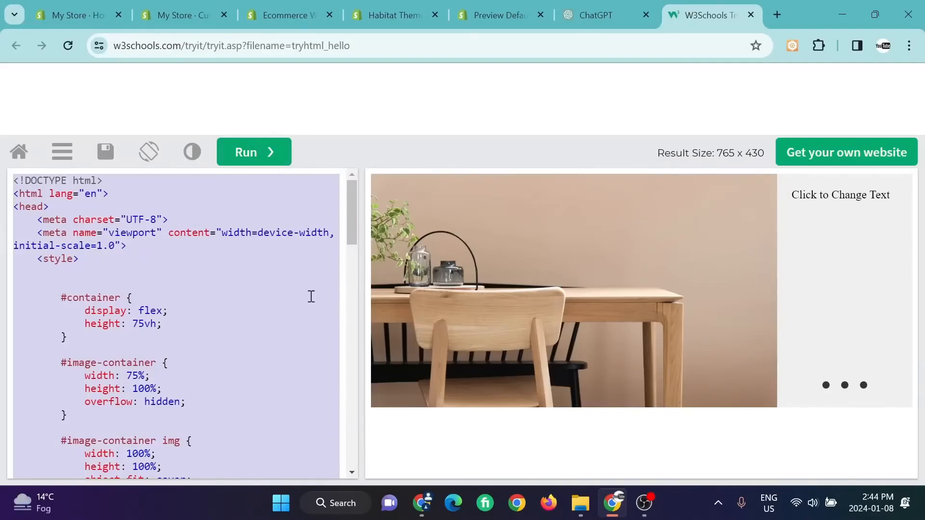
# Step: Click the Tryit result dots to cycle between the sofa and table slides and captions
pyautogui.scroll(-3)
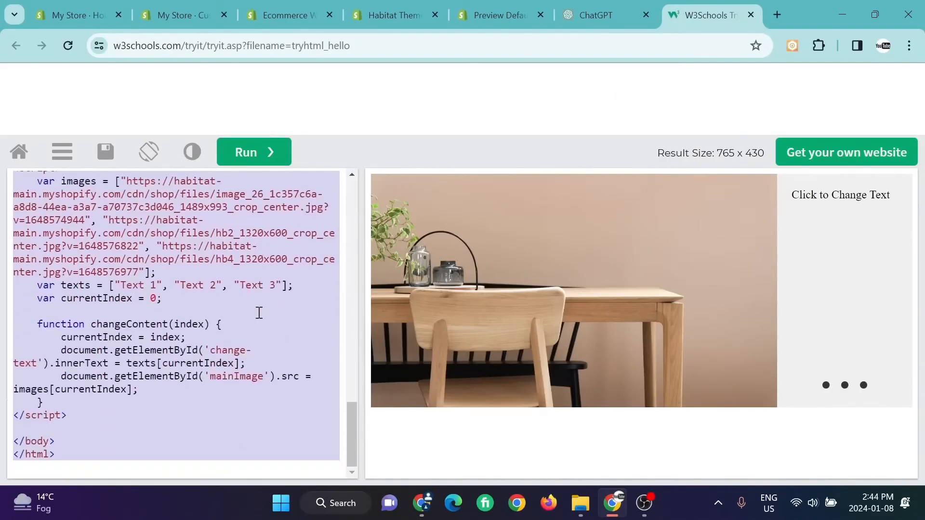
pyautogui.scroll(3)
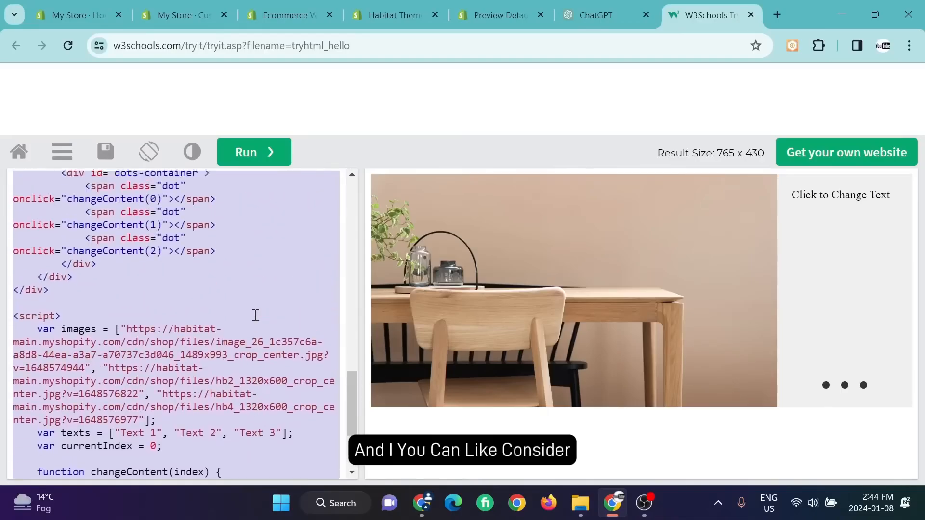
pyautogui.scroll(-3)
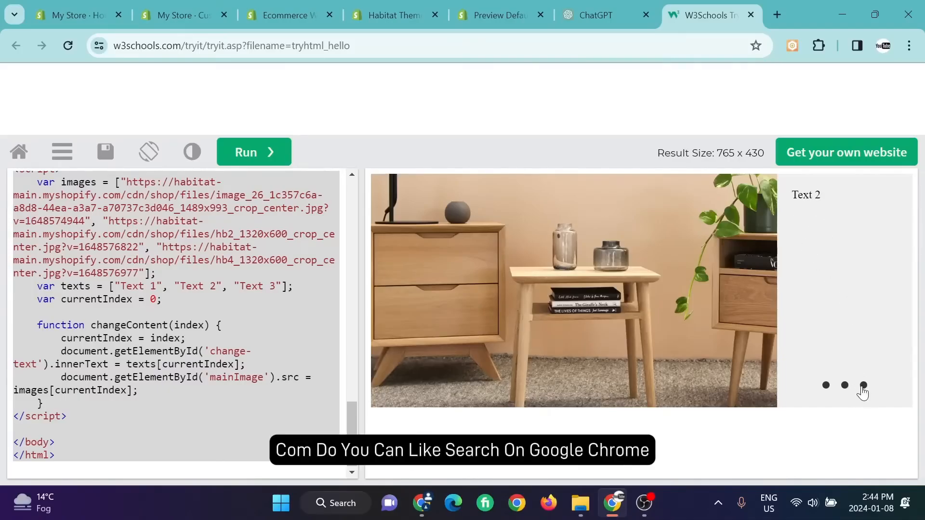
pyautogui.click(862, 385)
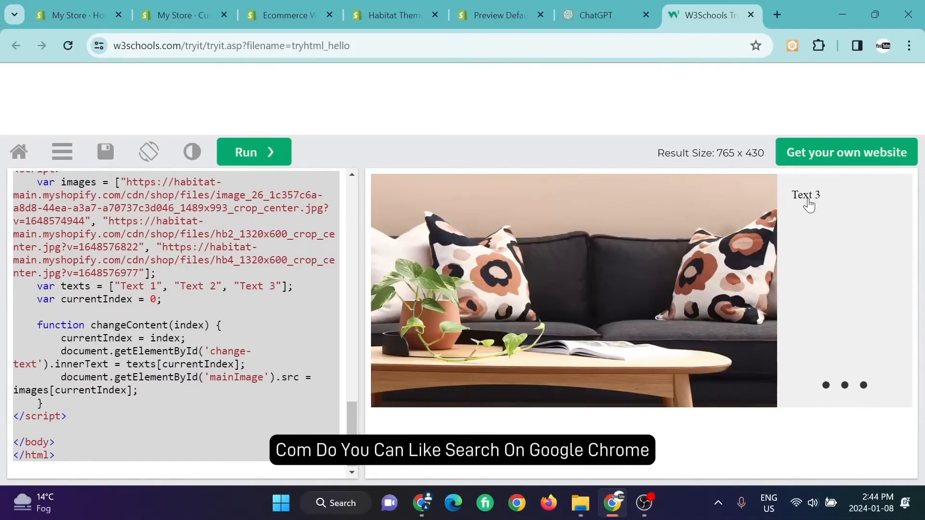
pyautogui.click(825, 385)
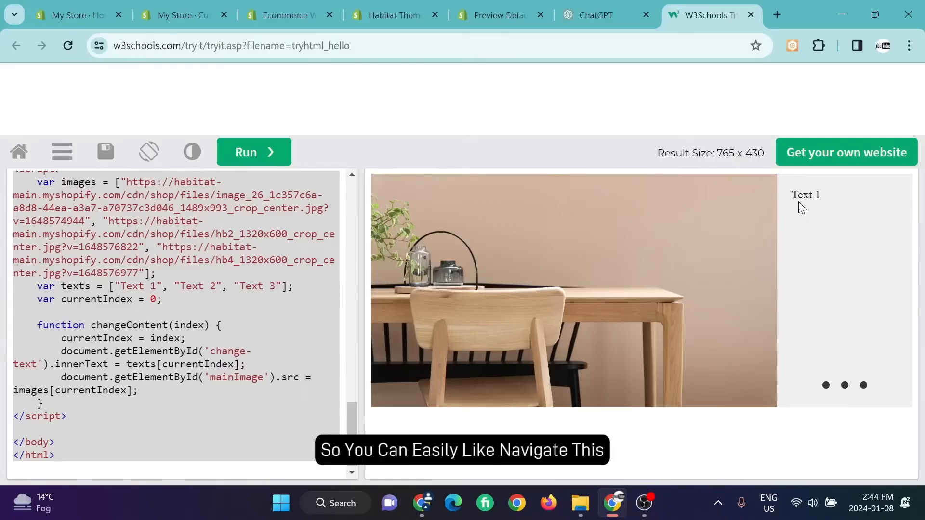
pyautogui.moveTo(814, 221)
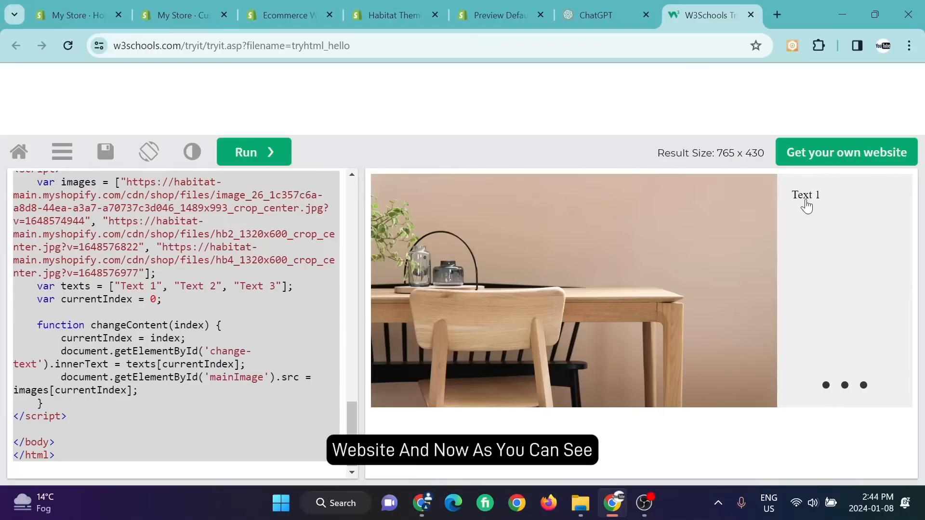
pyautogui.moveTo(808, 225)
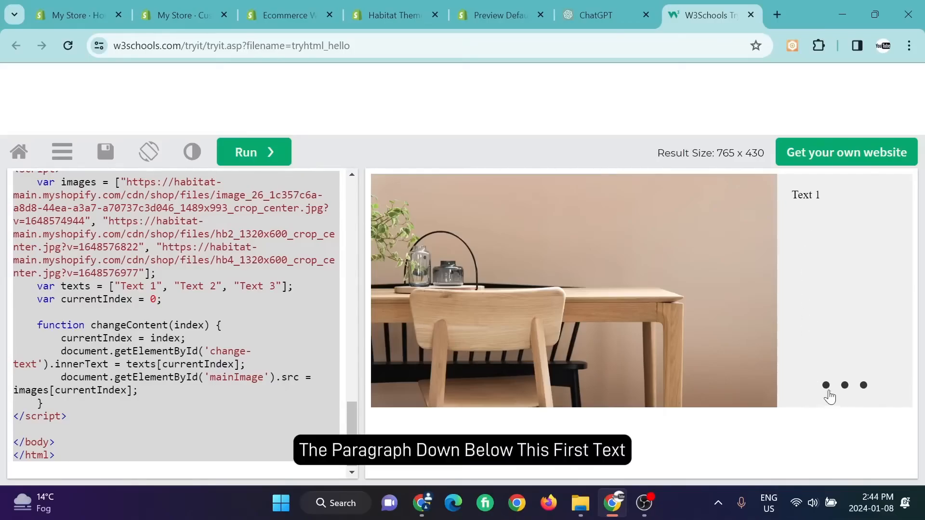
pyautogui.click(843, 386)
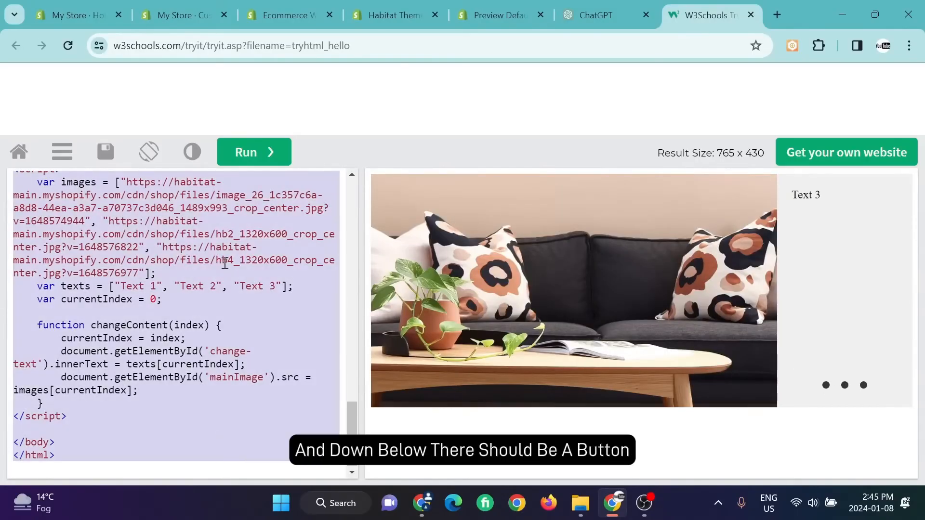
pyautogui.click(183, 15)
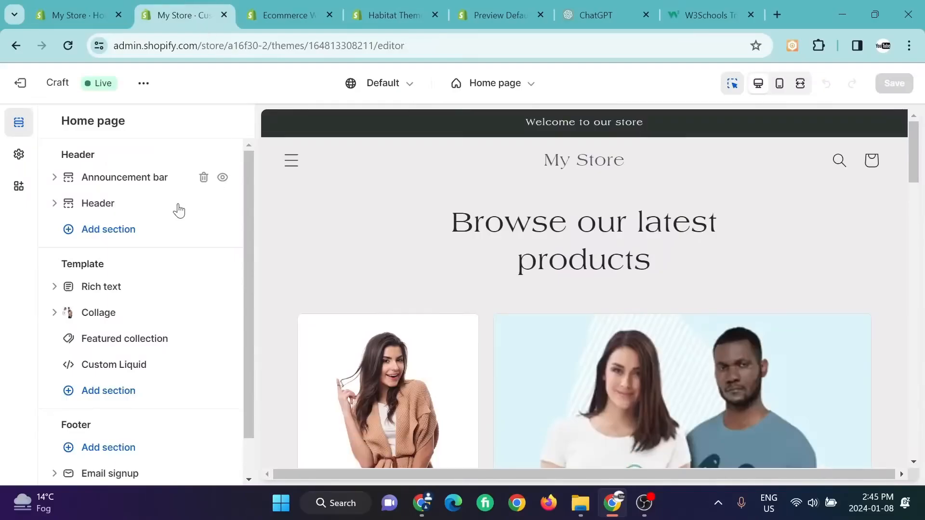
pyautogui.moveTo(124, 339)
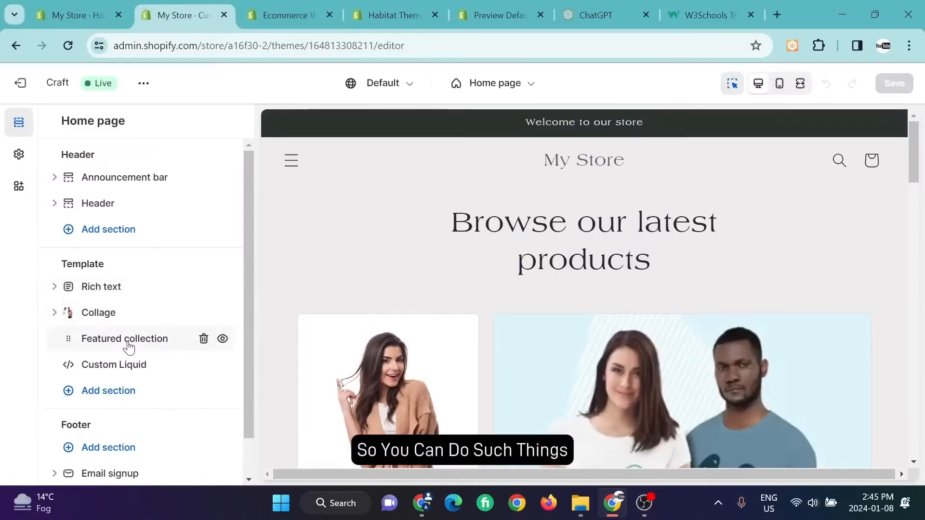
# Step: Open the Craft theme's ⋯ actions menu on the Themes page
pyautogui.click(113, 365)
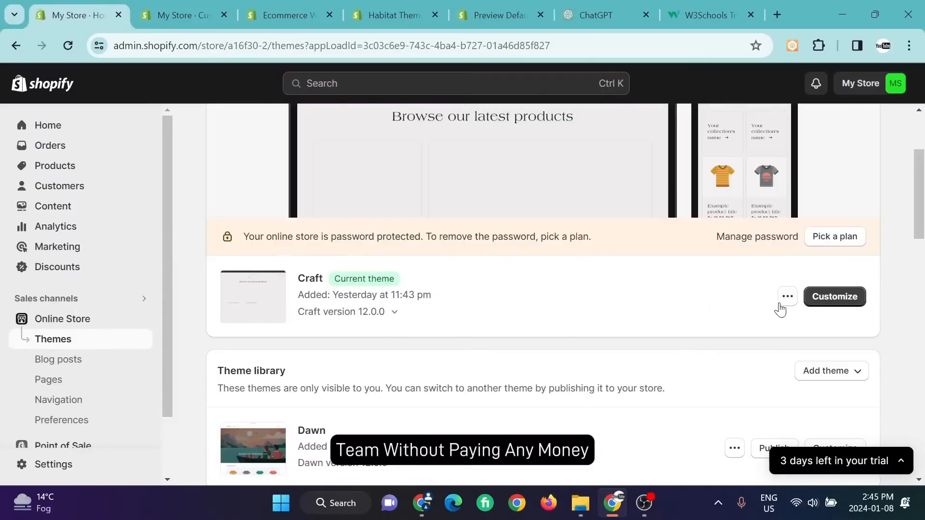
pyautogui.click(786, 296)
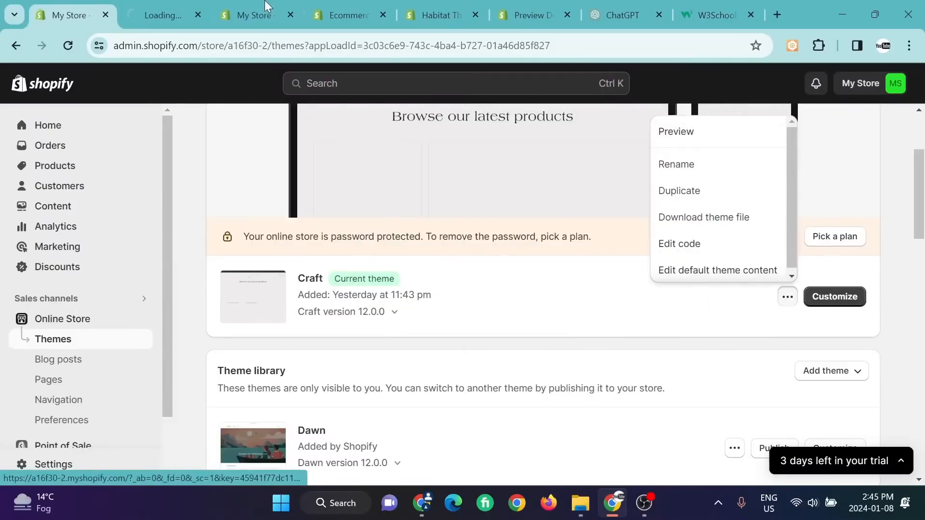
# Step: Preview the live Craft store and click the slideshow dots to switch between slides
pyautogui.click(675, 132)
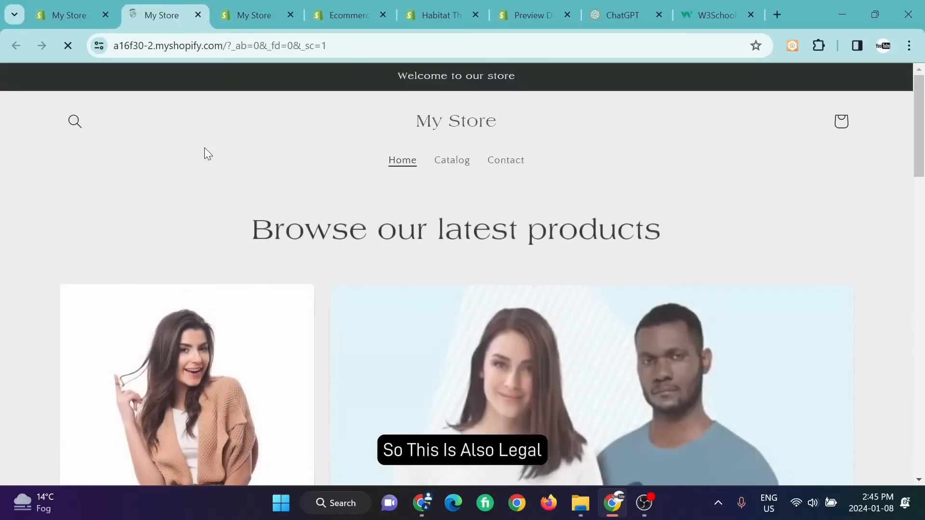
pyautogui.scroll(-3)
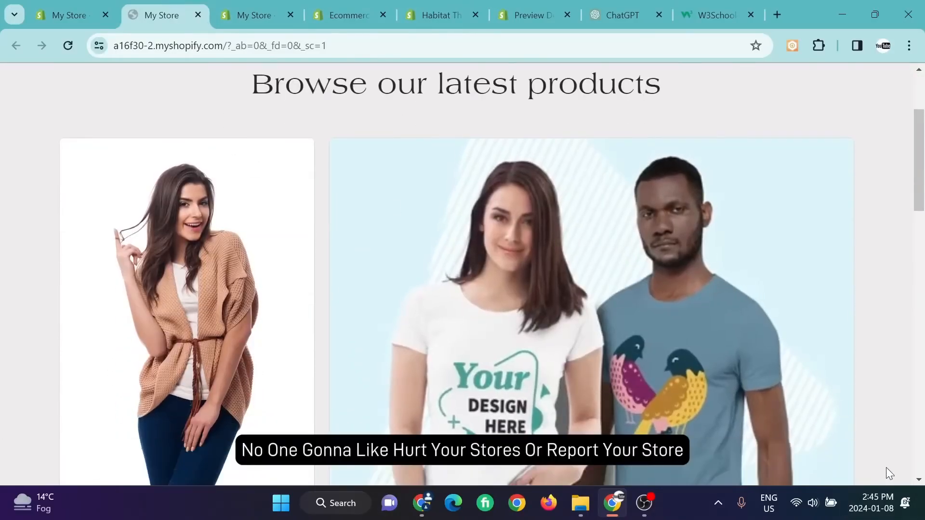
pyautogui.scroll(-3)
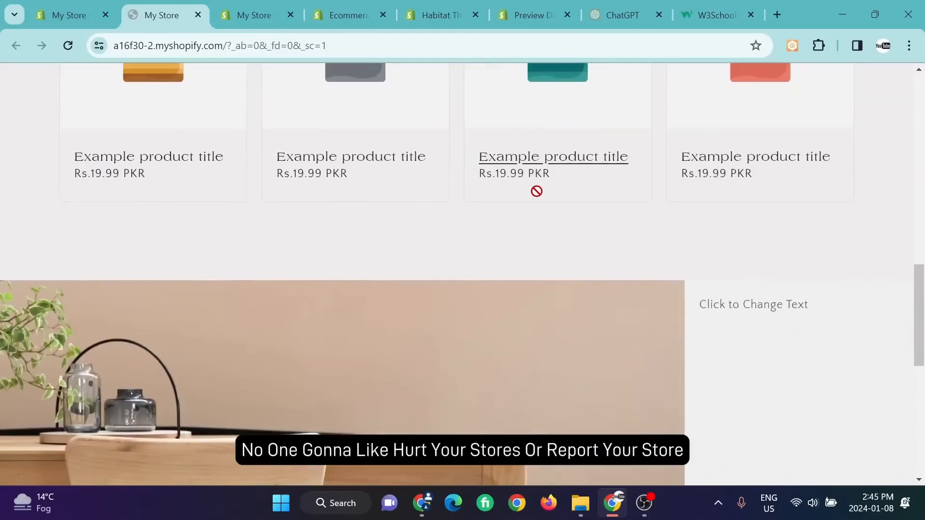
pyautogui.scroll(-3)
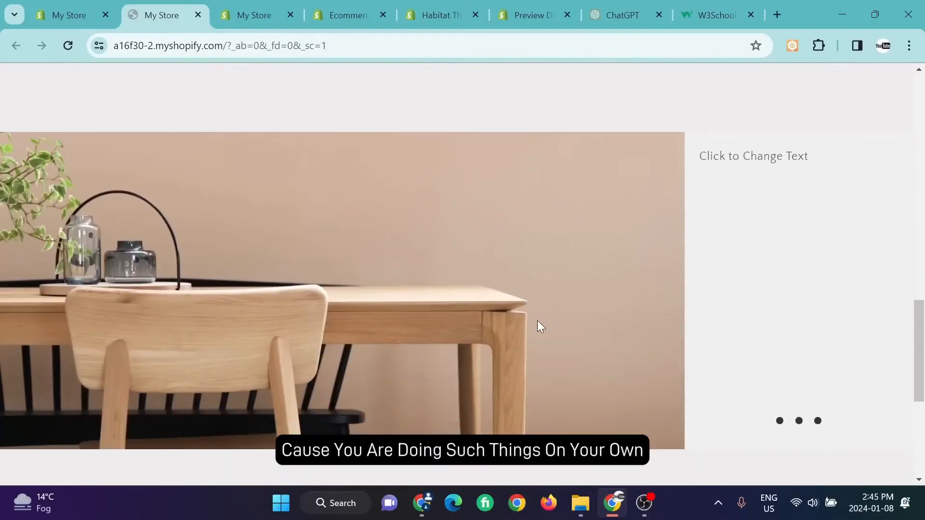
pyautogui.click(798, 420)
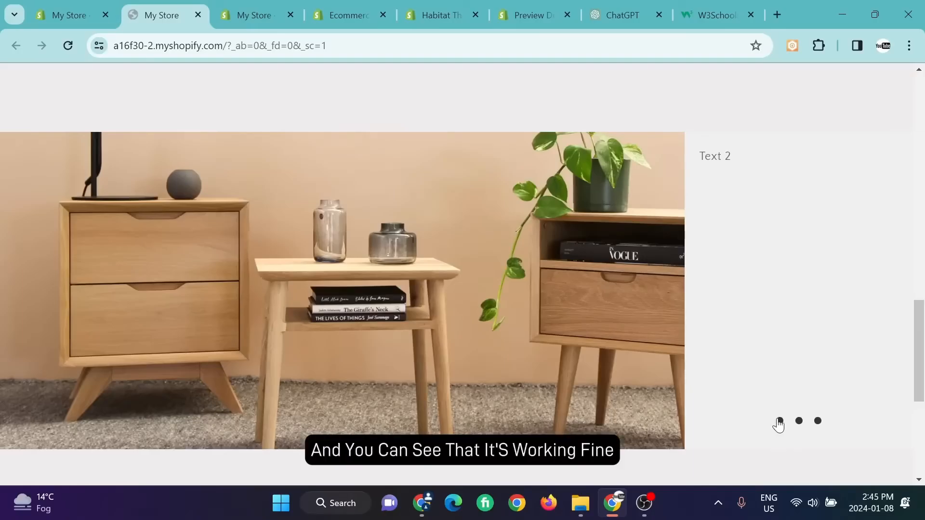
pyautogui.click(779, 421)
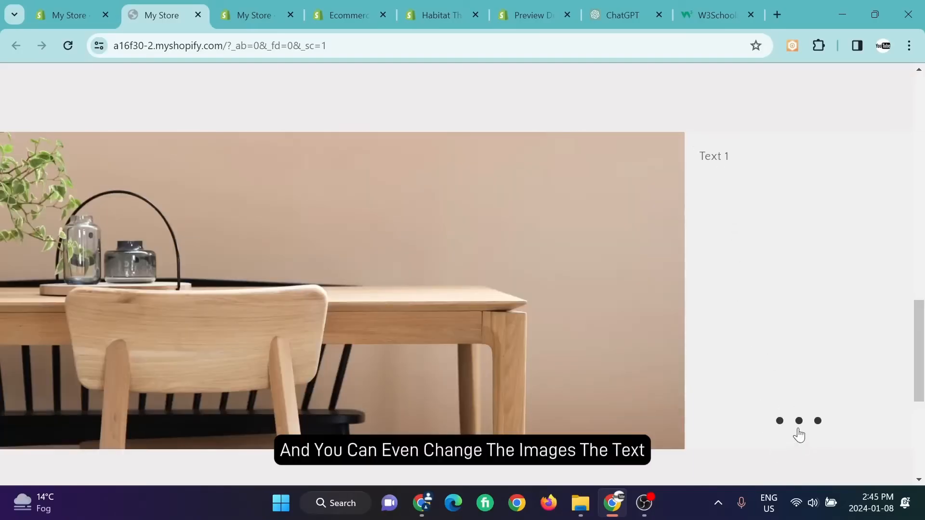
pyautogui.click(817, 420)
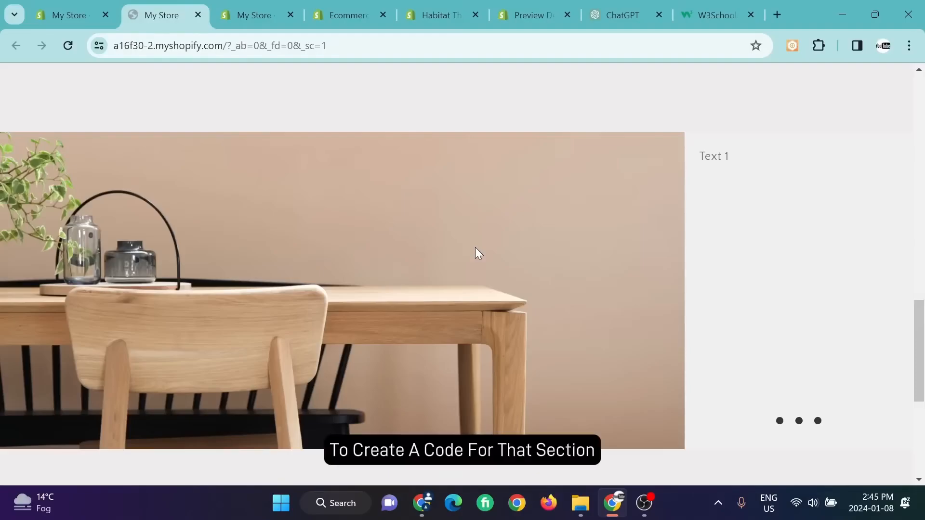
pyautogui.moveTo(565, 196)
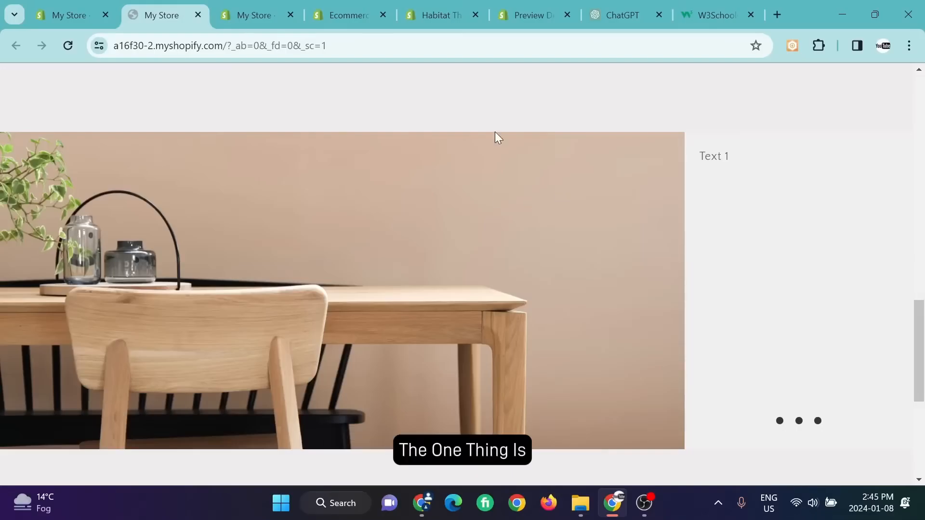
pyautogui.moveTo(362, 306)
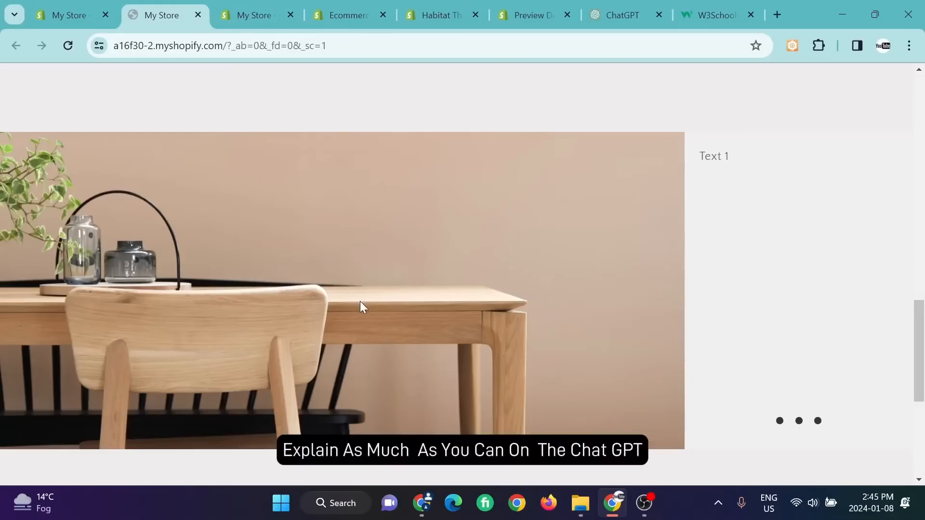
pyautogui.click(421, 502)
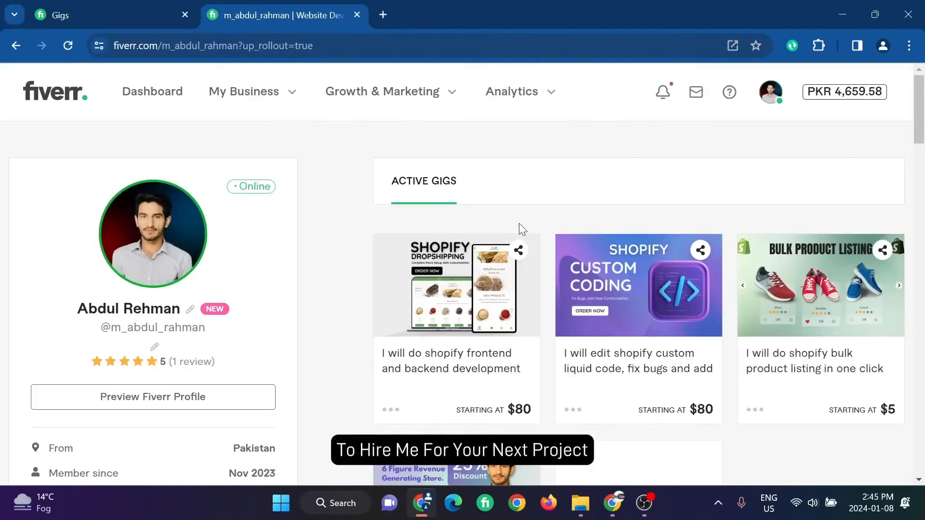
pyautogui.moveTo(521, 252)
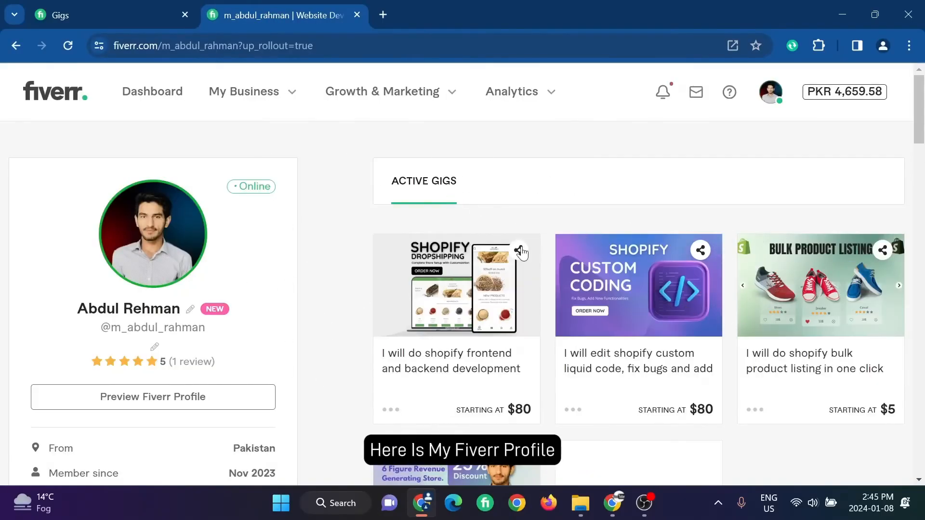
# Step: Scroll the Fiverr profile's Active Gigs, then go back to the My Store tab
pyautogui.scroll(-3)
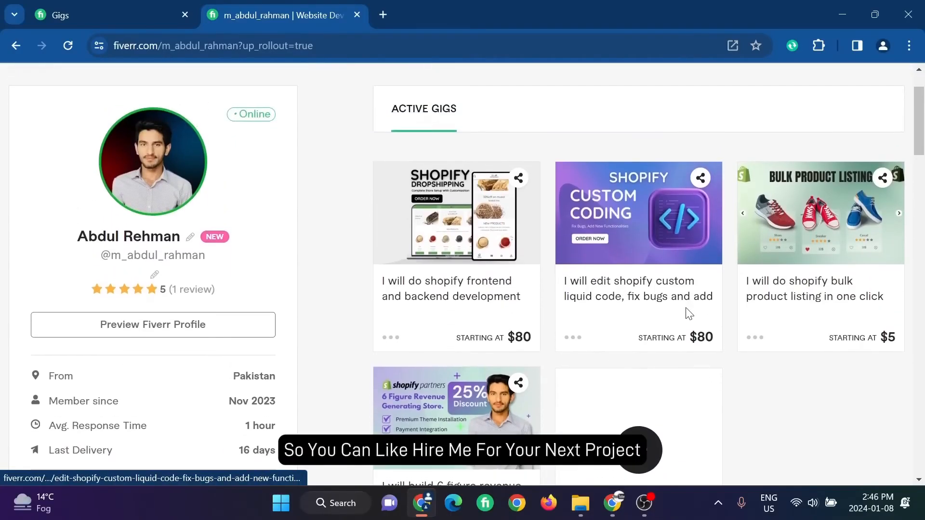
pyautogui.moveTo(667, 210)
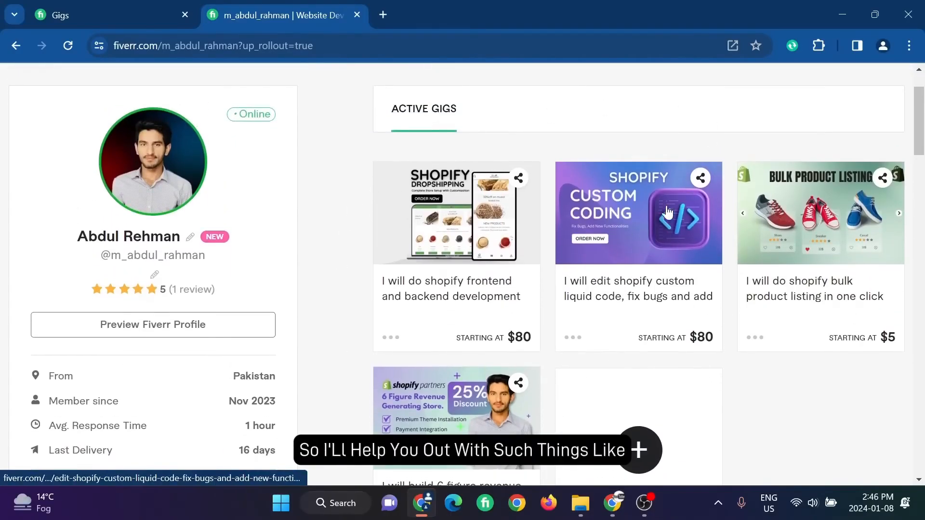
pyautogui.moveTo(352, 200)
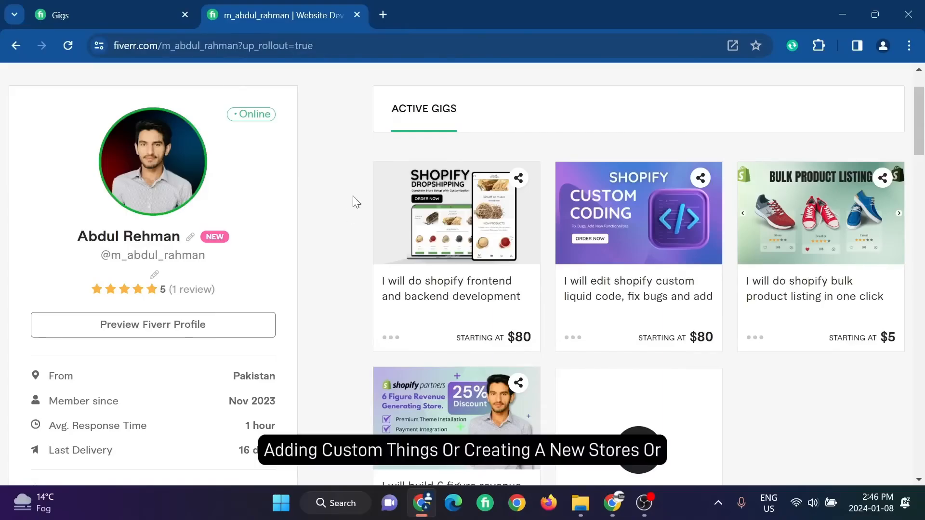
pyautogui.scroll(3)
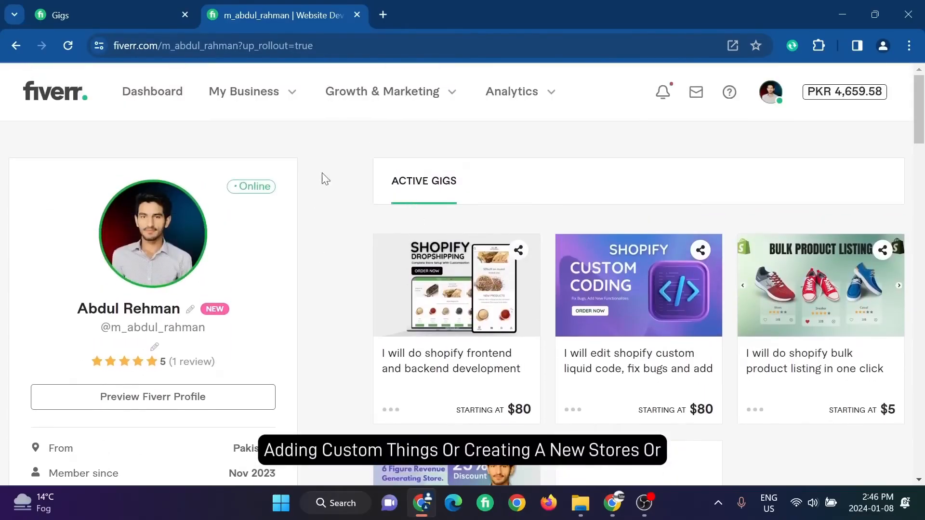
pyautogui.click(156, 15)
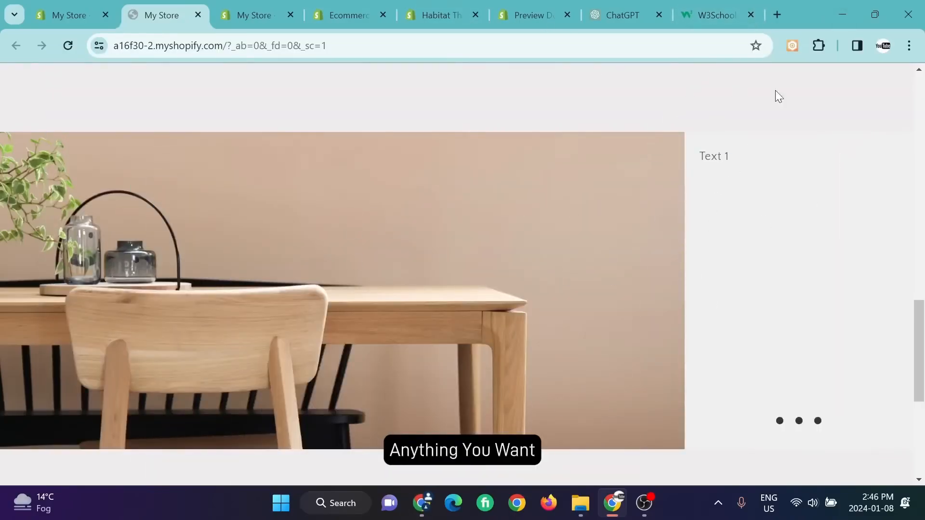
pyautogui.click(778, 15)
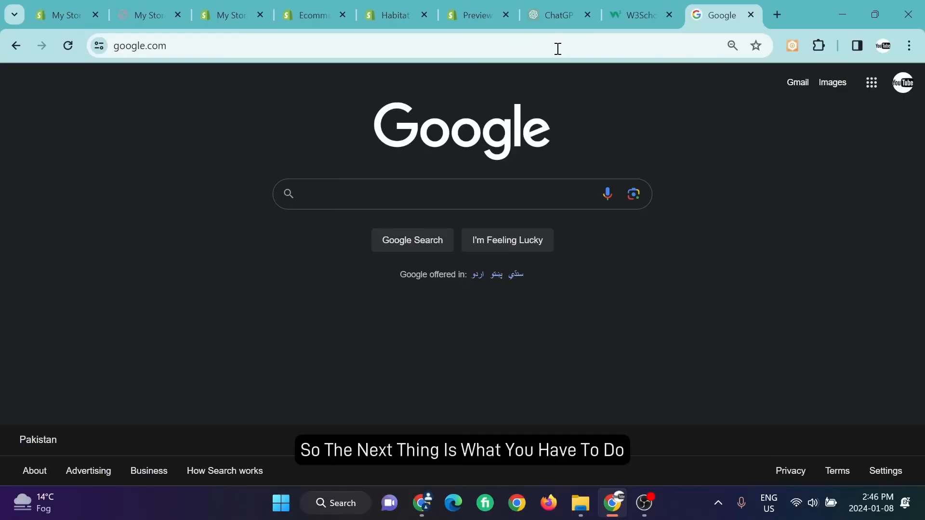
# Step: Search Google for 'apploid' and open the Apploid Store website
pyautogui.write('apploid')
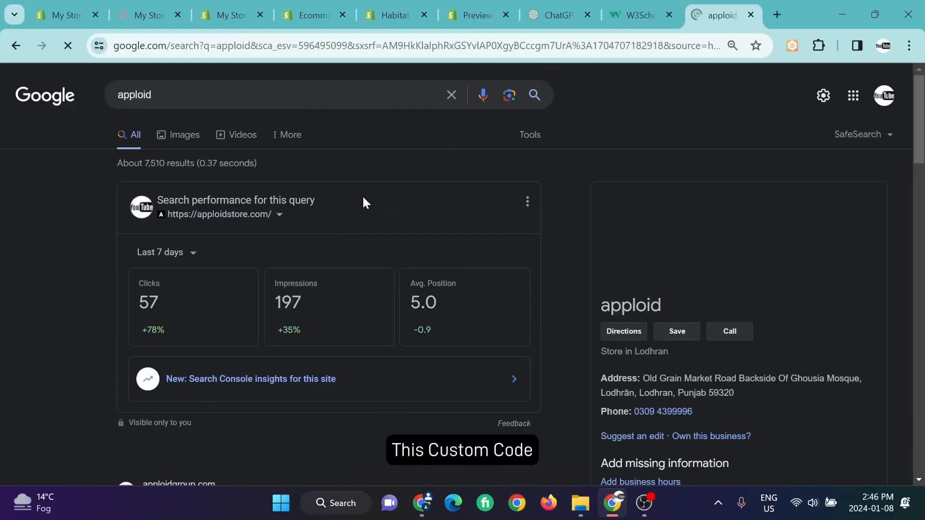
pyautogui.scroll(-3)
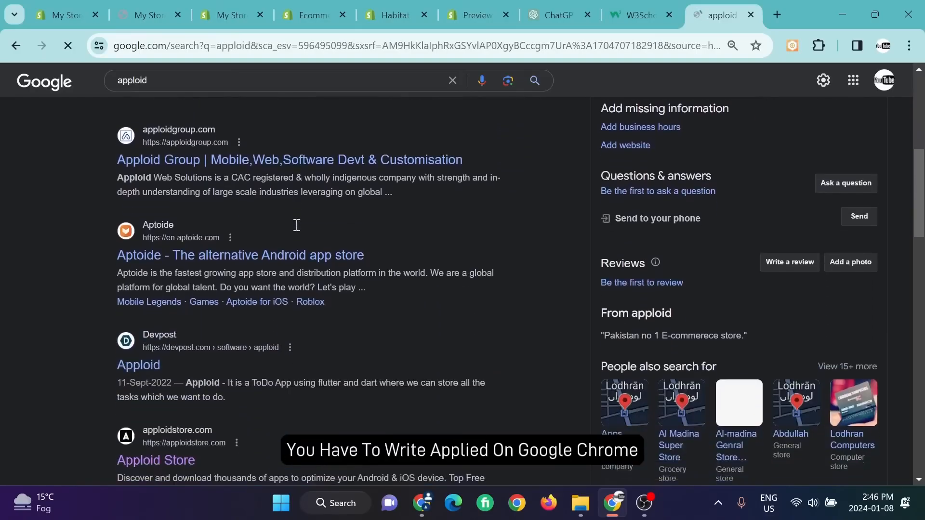
pyautogui.scroll(-3)
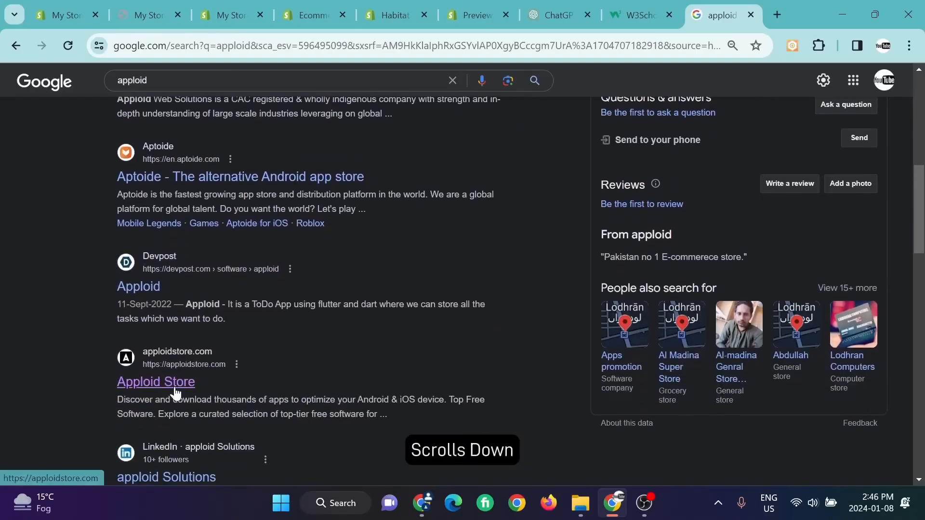
pyautogui.moveTo(163, 389)
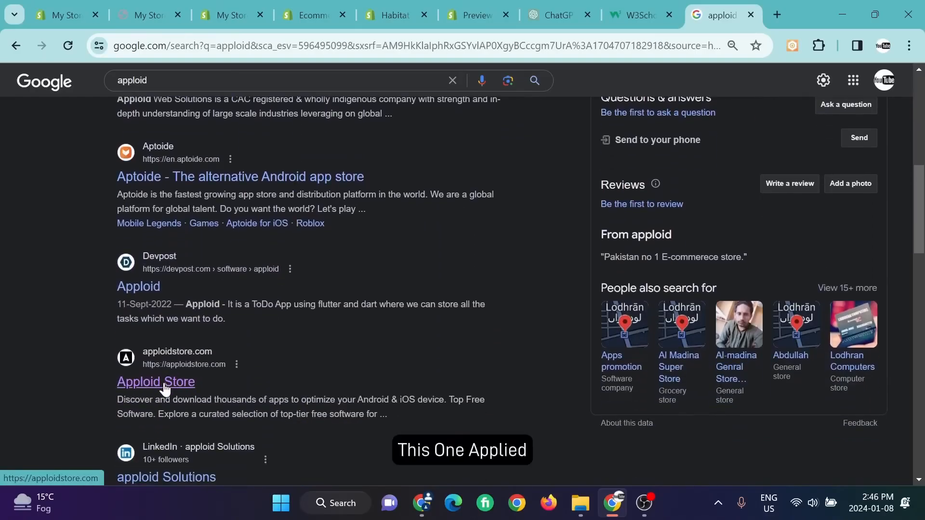
pyautogui.click(155, 382)
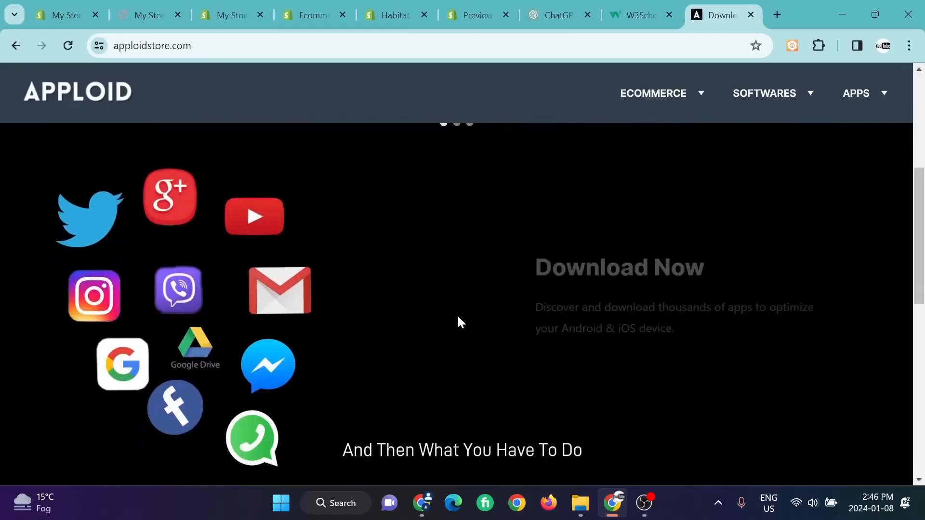
# Step: Navigate from the Apploid Store homepage via Ecommerce > Shopify to the Custom Coding page
pyautogui.scroll(-3)
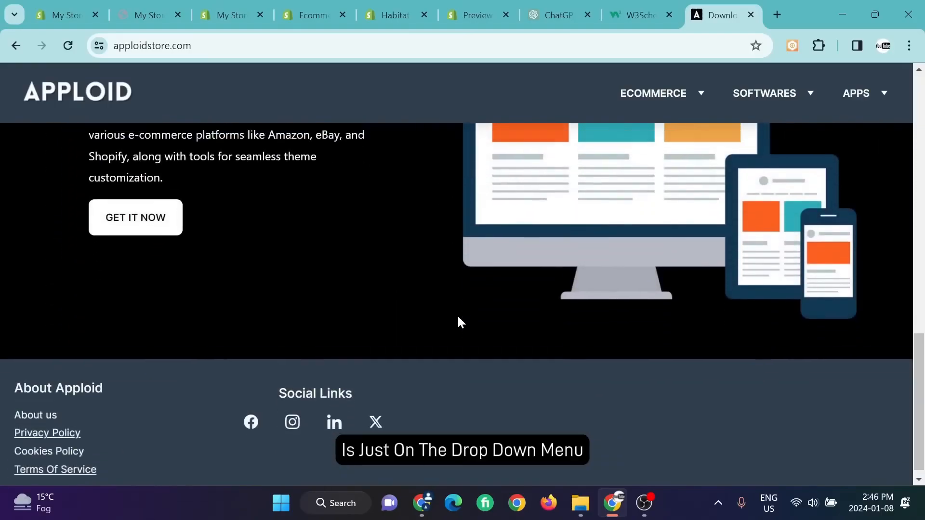
pyautogui.scroll(3)
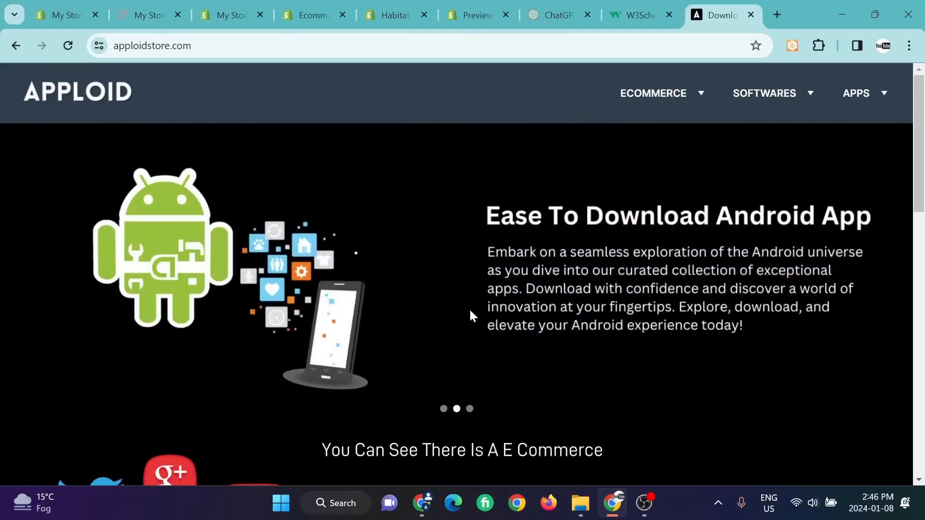
pyautogui.click(653, 93)
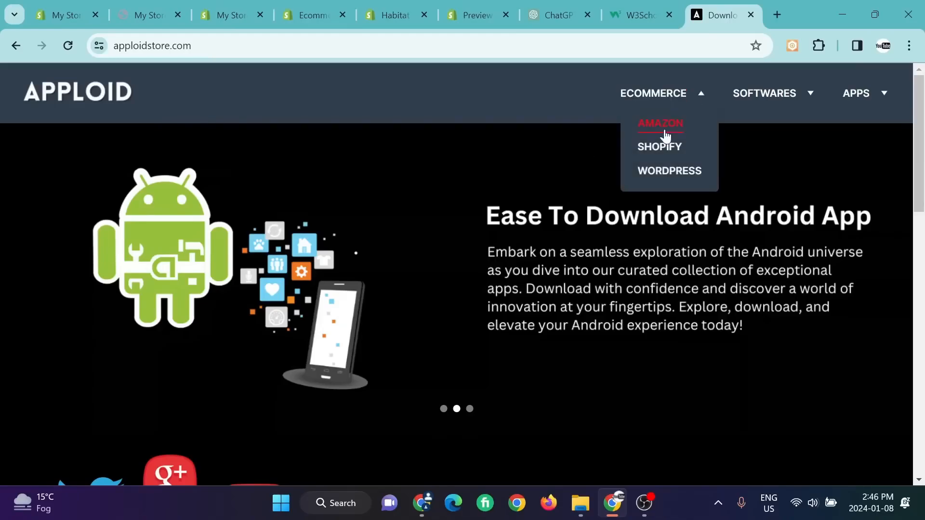
pyautogui.click(658, 146)
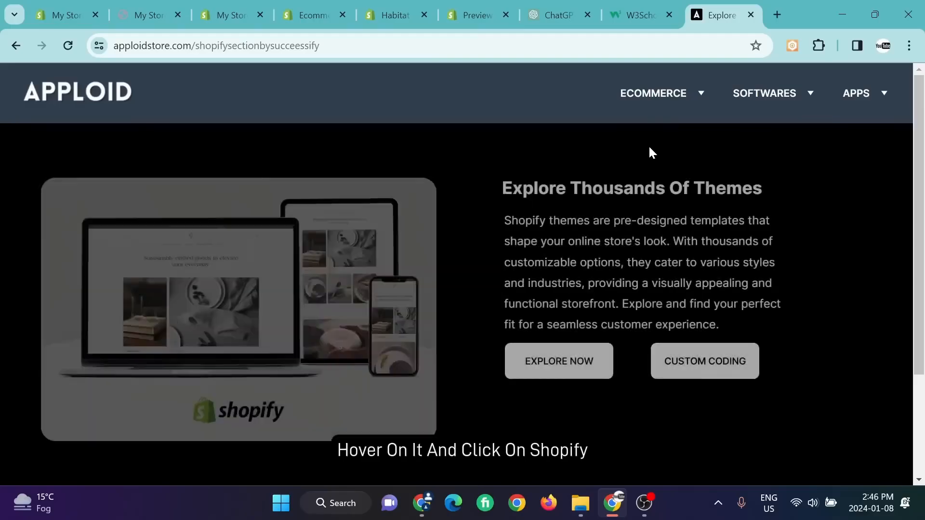
pyautogui.scroll(-3)
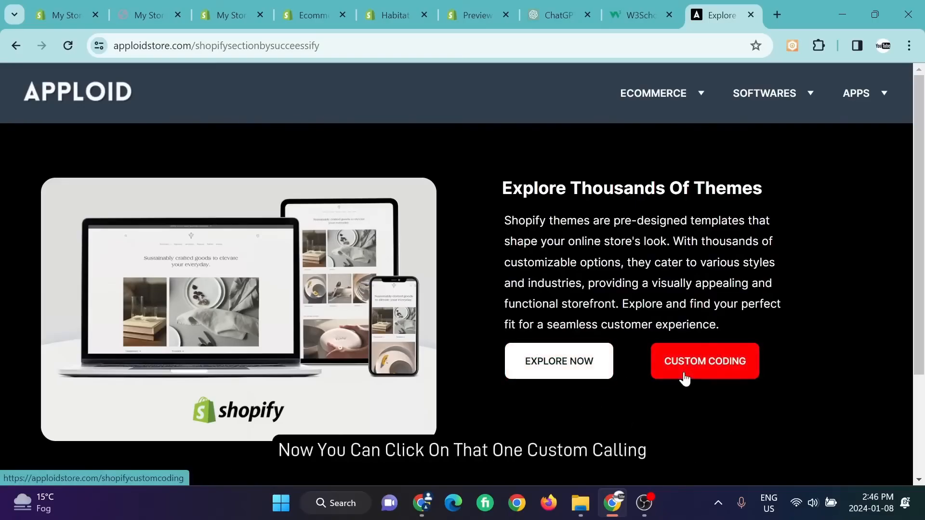
pyautogui.click(703, 361)
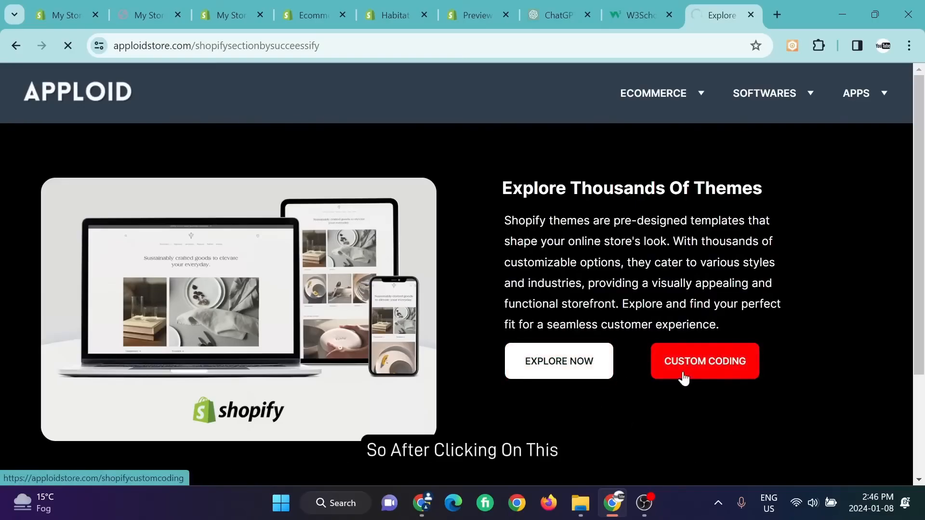
# Step: Scroll the Custom Coding sections and get the Sunshine Bay Residence code from Google Drive
pyautogui.click(704, 361)
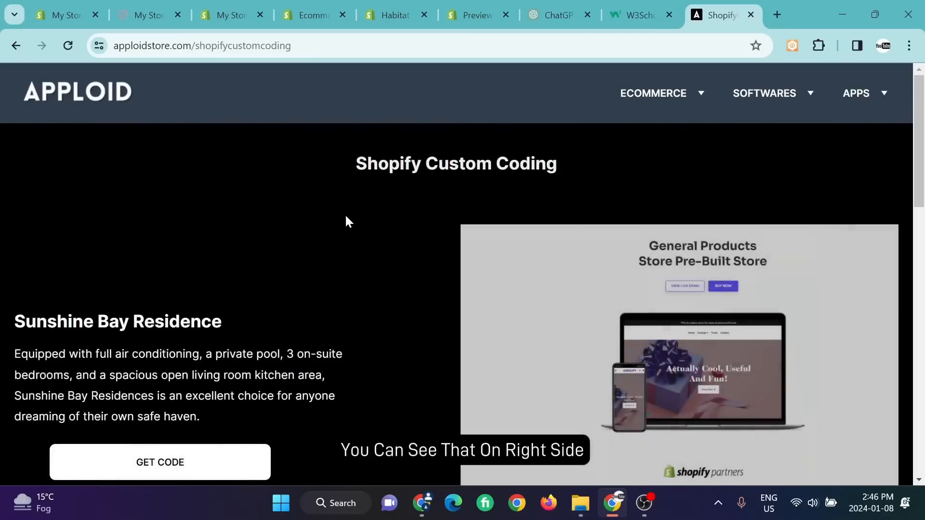
pyautogui.scroll(-3)
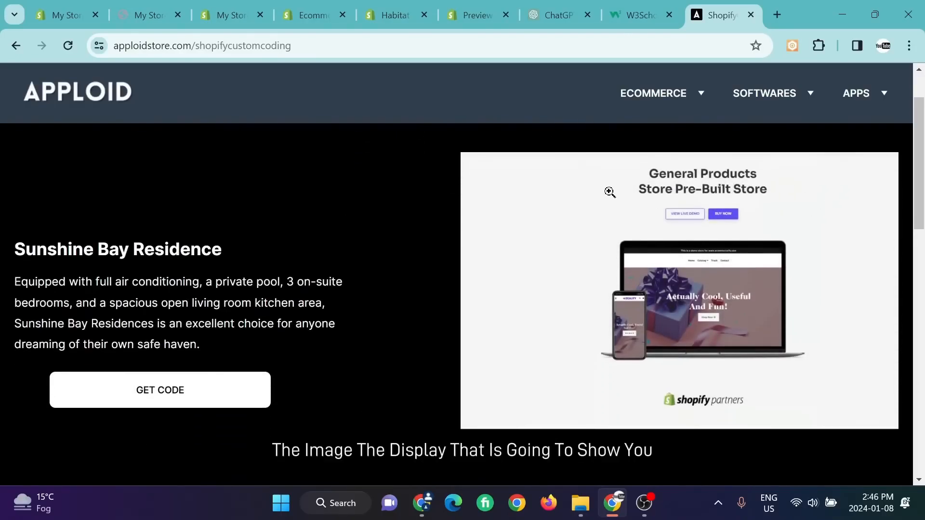
pyautogui.scroll(-3)
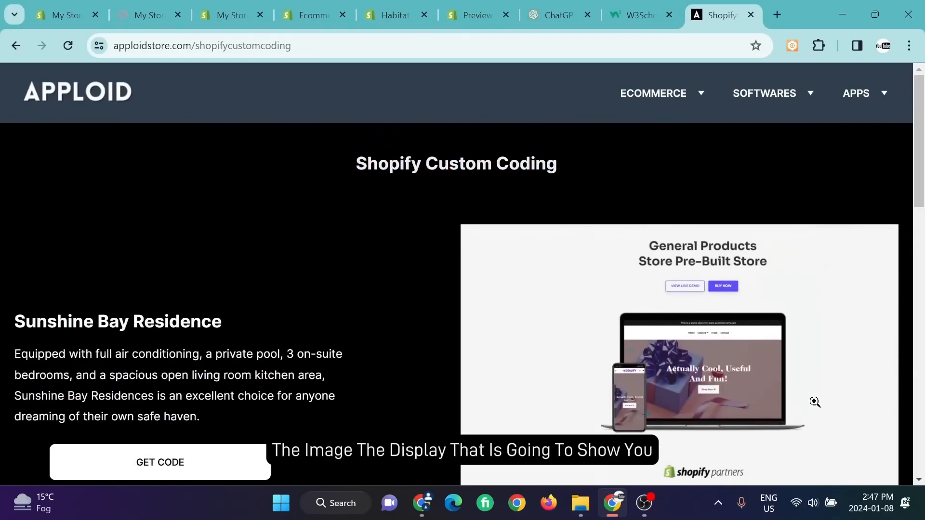
pyautogui.scroll(-3)
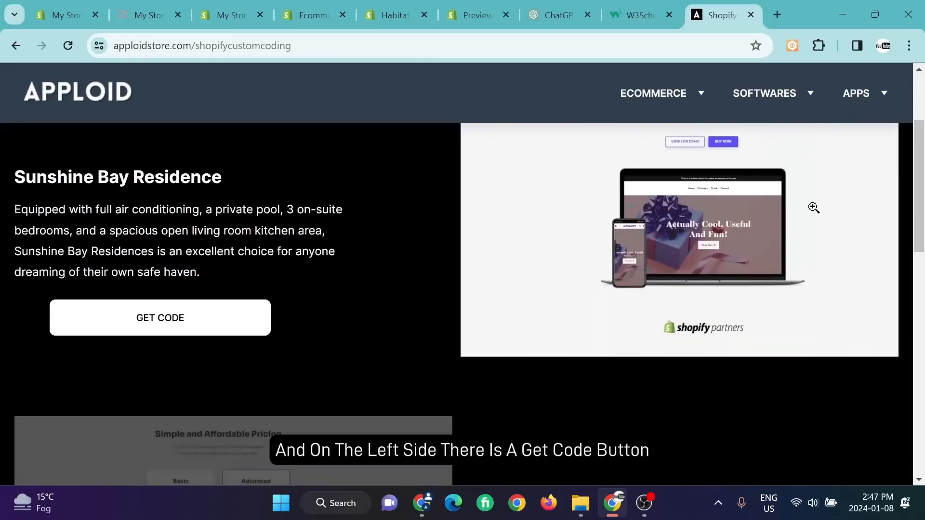
pyautogui.moveTo(167, 332)
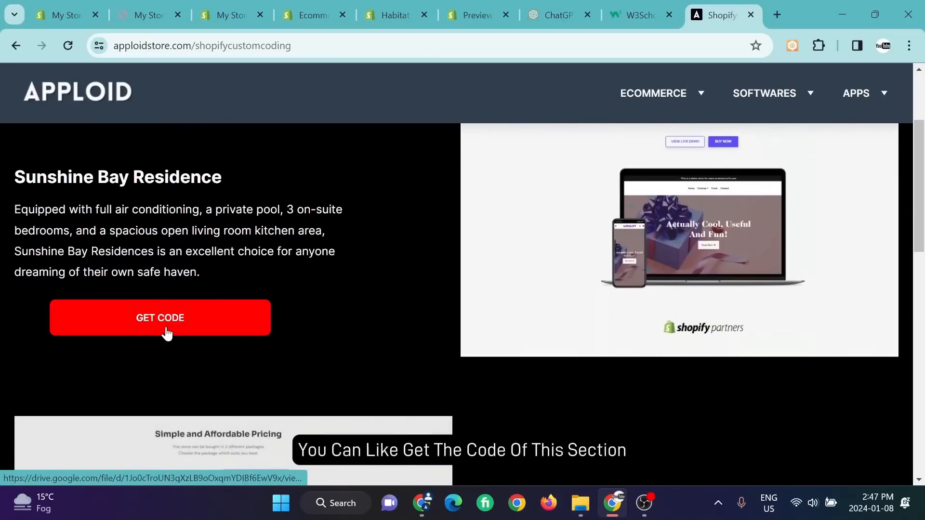
pyautogui.scroll(-3)
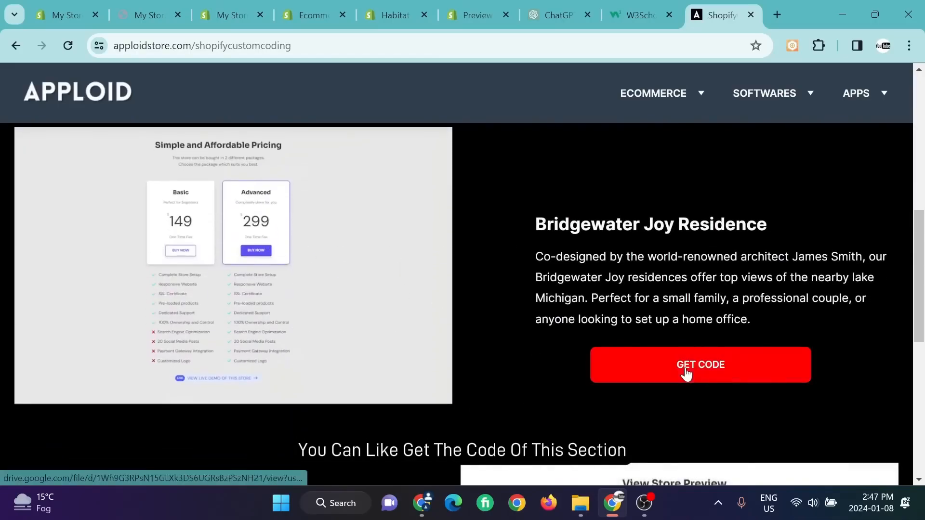
pyautogui.scroll(-3)
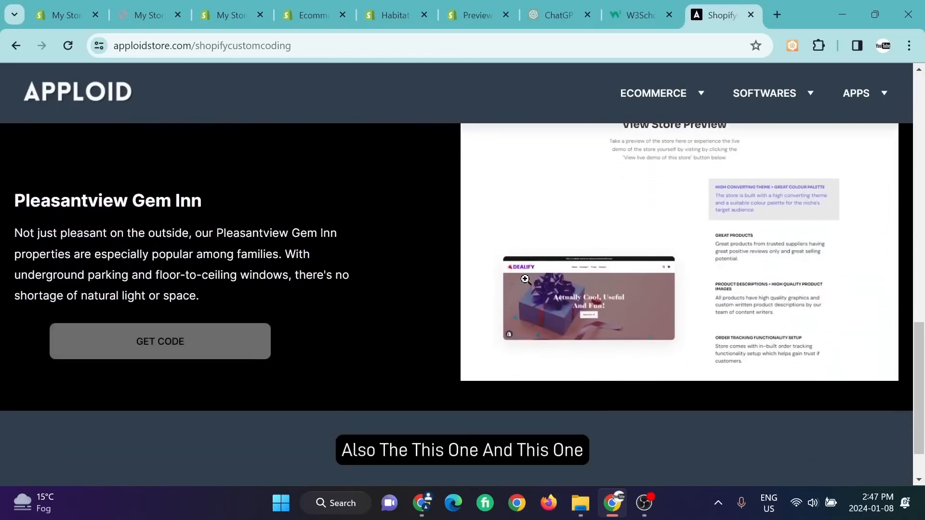
pyautogui.scroll(-3)
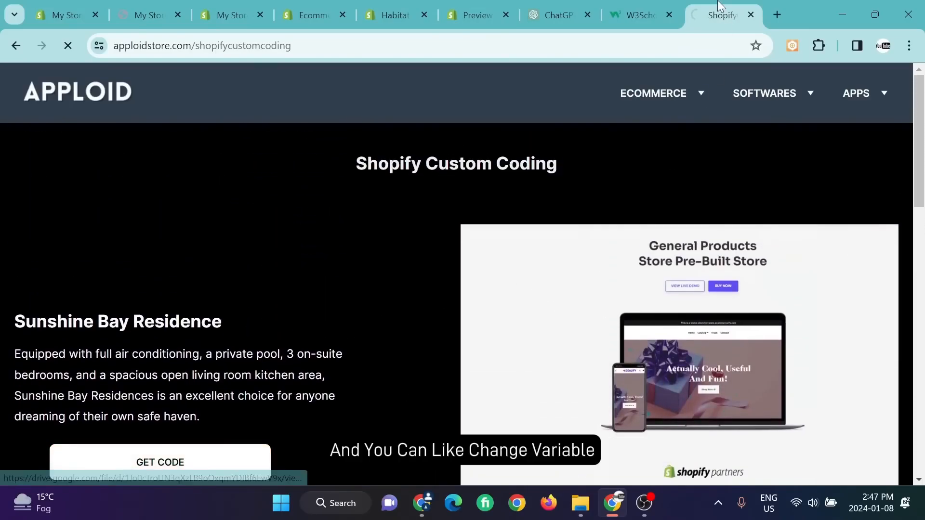
pyautogui.click(160, 462)
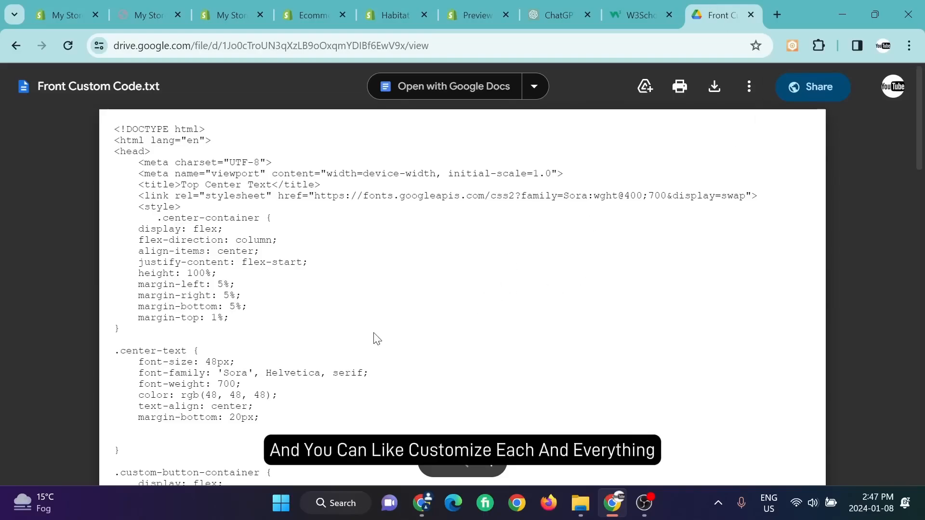
# Step: Scroll Front Custom Code.txt down to the hover, image and mobile media-query styles
pyautogui.scroll(-3)
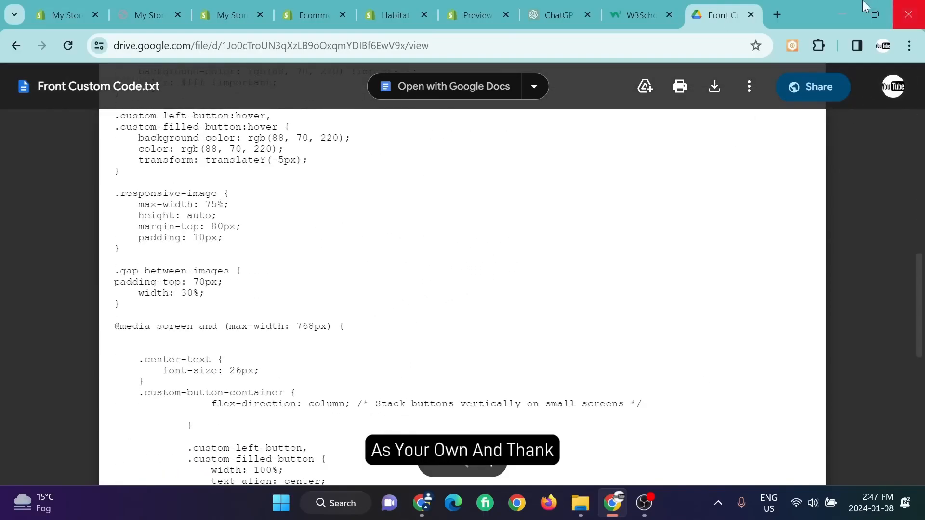